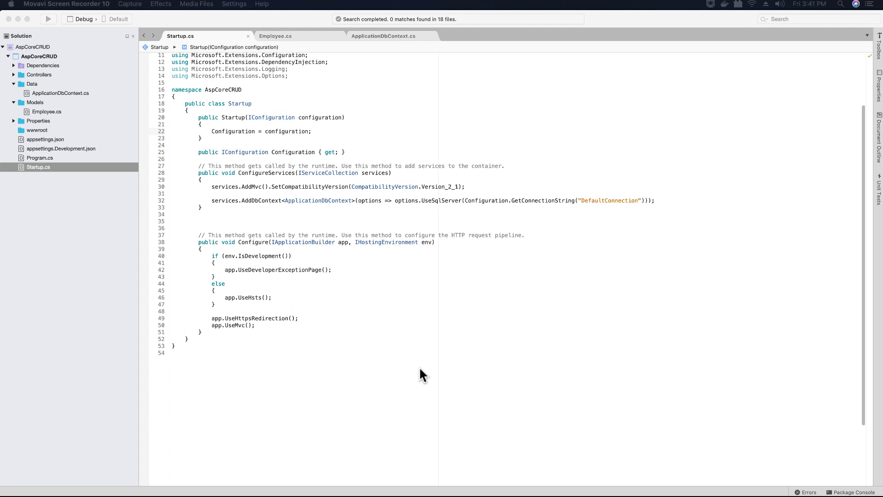
{"action": "mouse_move", "coordinate": [422, 137]}
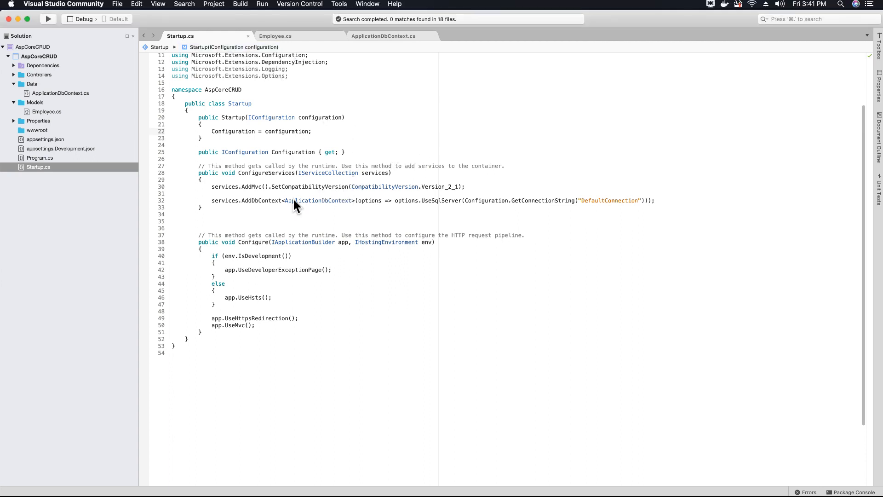
{"action": "mouse_move", "coordinate": [318, 201]}
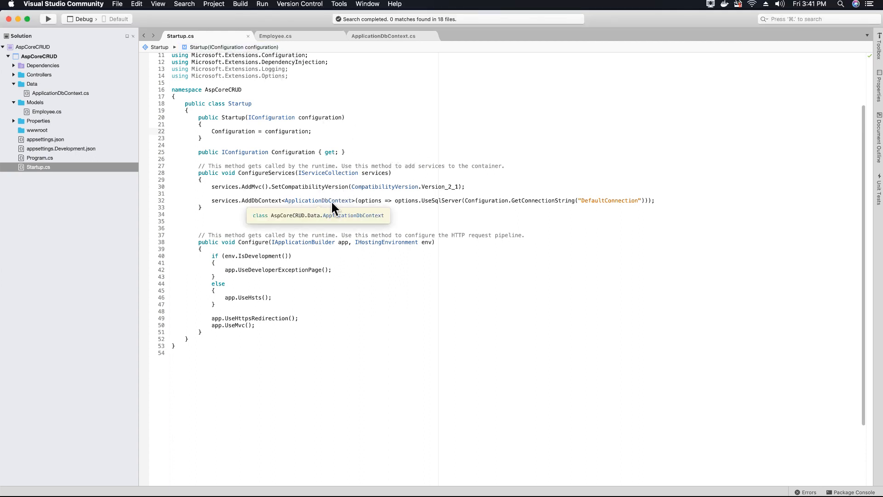
{"action": "mouse_move", "coordinate": [313, 216]}
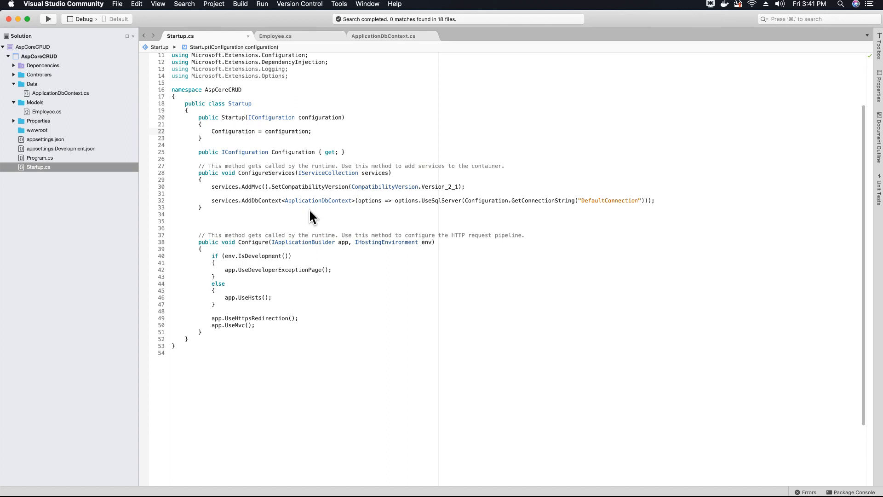
{"action": "mouse_move", "coordinate": [323, 151]}
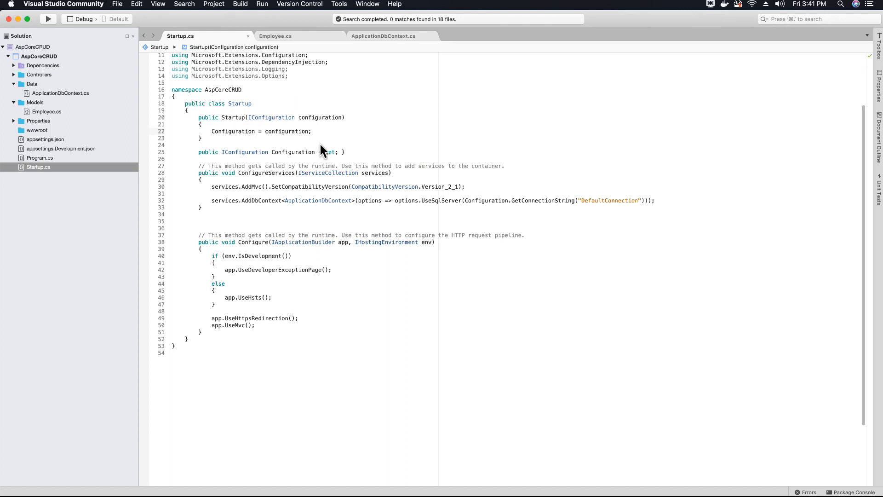
{"action": "mouse_move", "coordinate": [459, 143]}
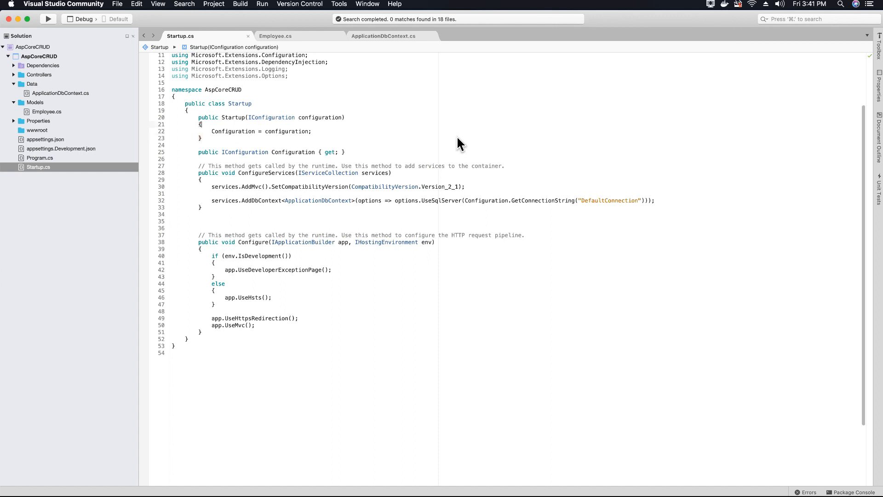
{"action": "mouse_move", "coordinate": [125, 87]}
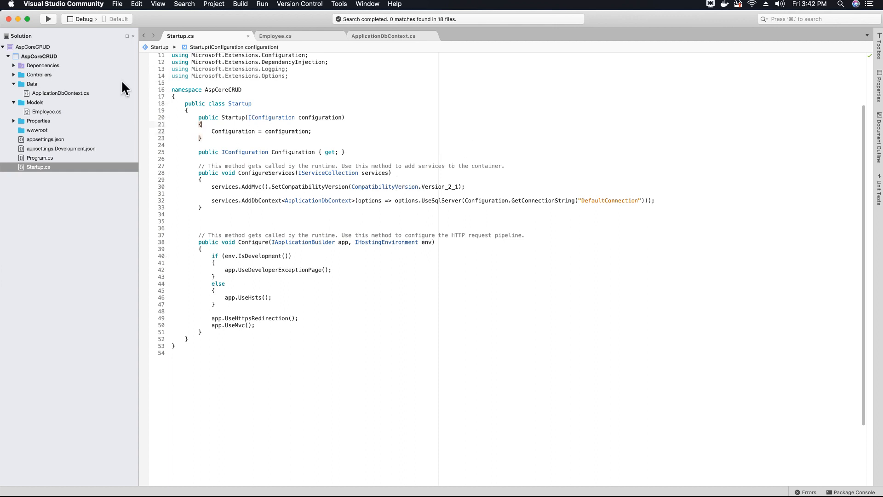
{"action": "mouse_move", "coordinate": [65, 125]}
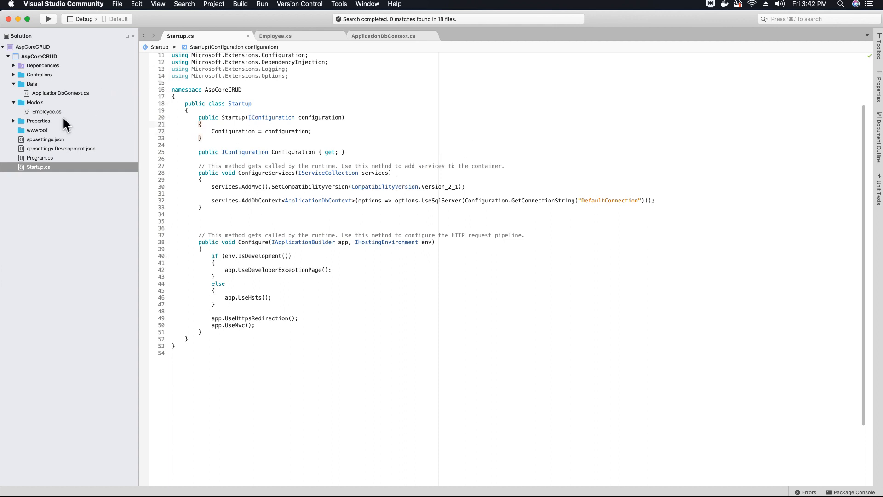
- Open Employee.cs from the Solution pad and review the Employee class in the editor
{"action": "left_click", "coordinate": [44, 111]}
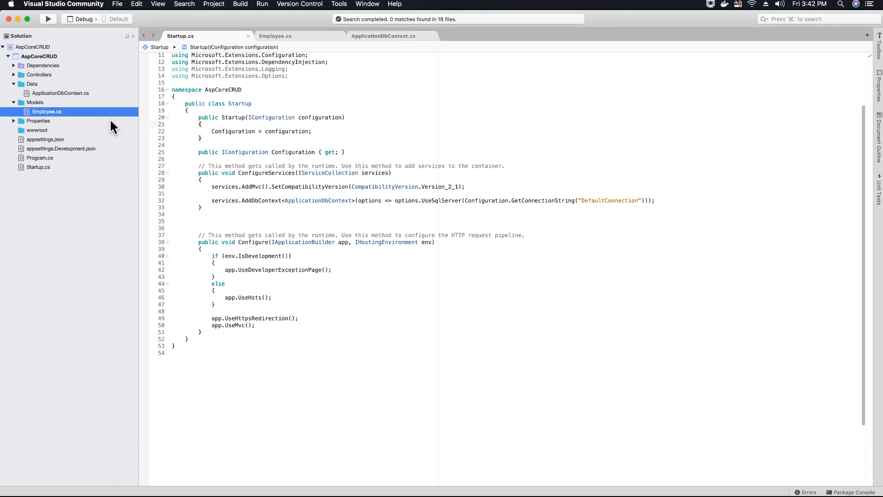
{"action": "left_click", "coordinate": [275, 36]}
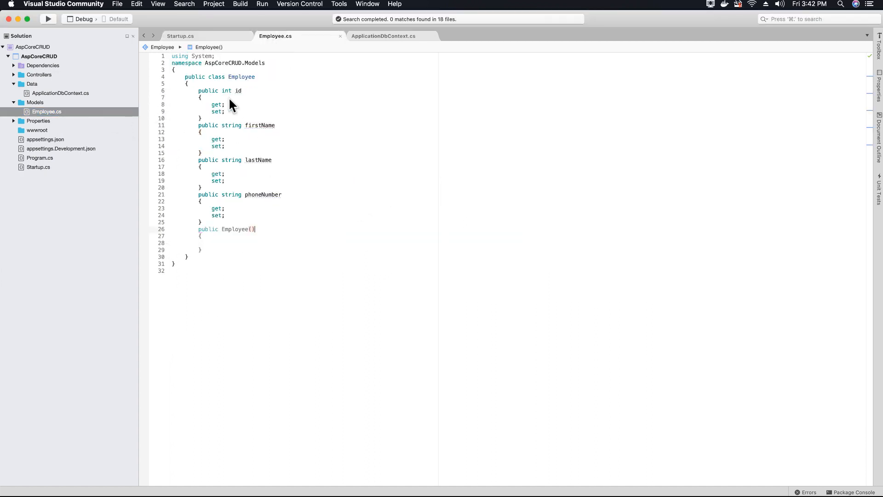
{"action": "mouse_move", "coordinate": [255, 81]}
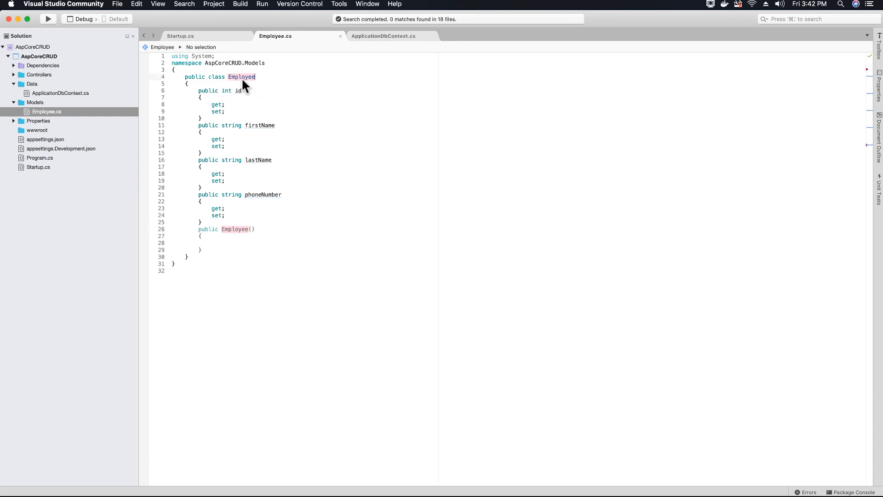
{"action": "double_click", "coordinate": [241, 77]}
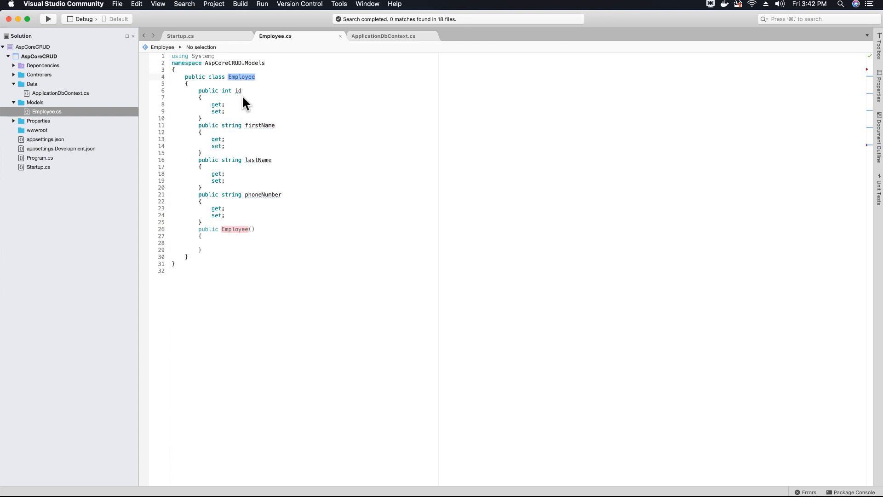
{"action": "left_click", "coordinate": [224, 105]}
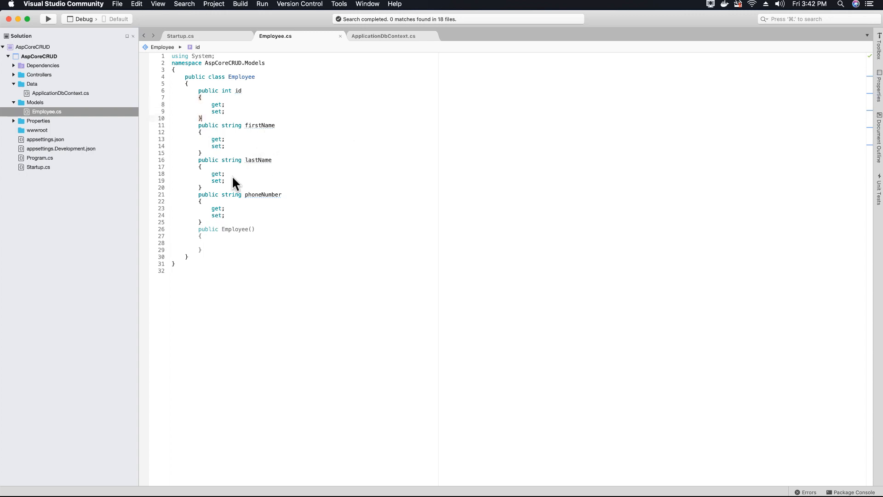
{"action": "mouse_move", "coordinate": [9, 366]}
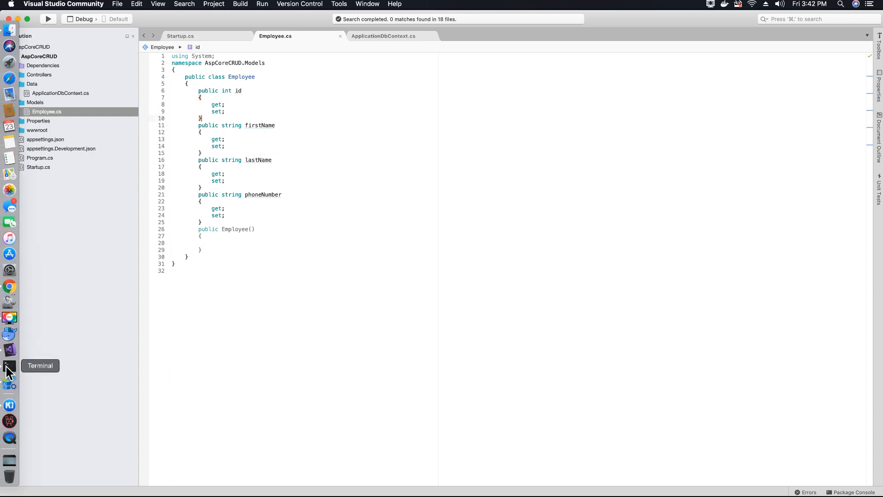
- Reveal the AspCoreCRUD solution's folder in Finder from the Solution pad context menu
{"action": "left_click", "coordinate": [8, 366]}
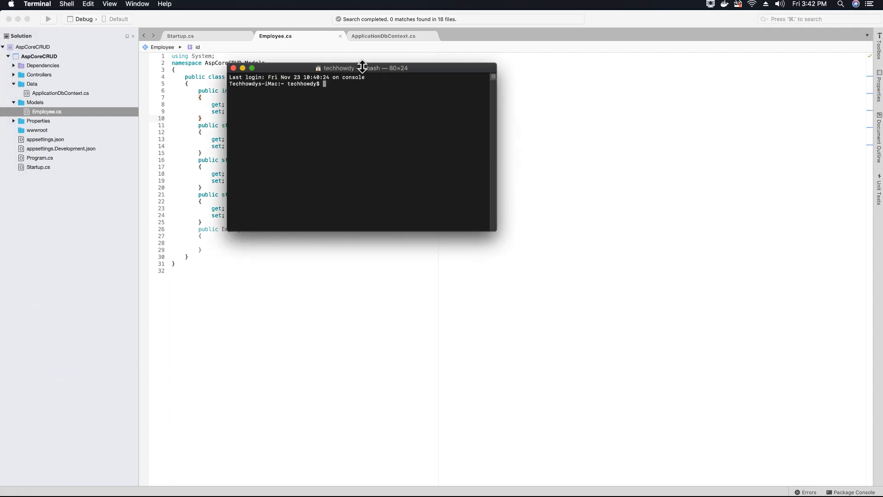
{"action": "left_click_drag", "start_coordinate": [362, 68], "coordinate": [616, 94]}
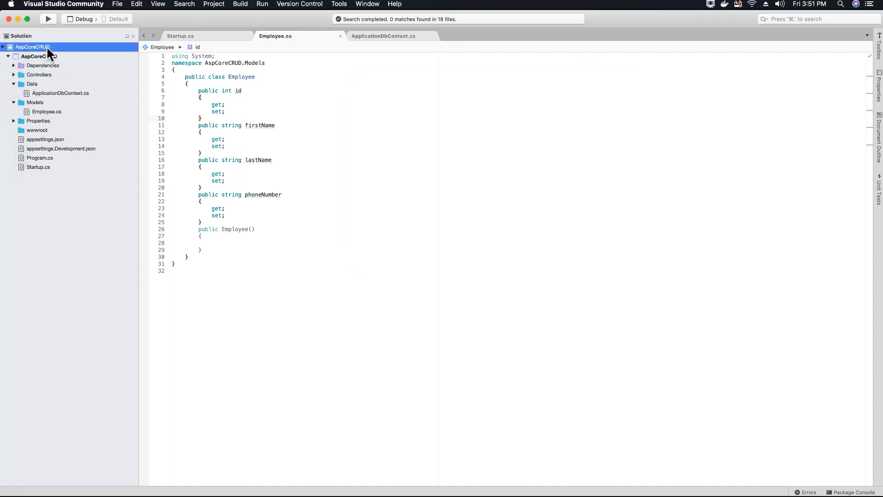
{"action": "right_click", "coordinate": [34, 60]}
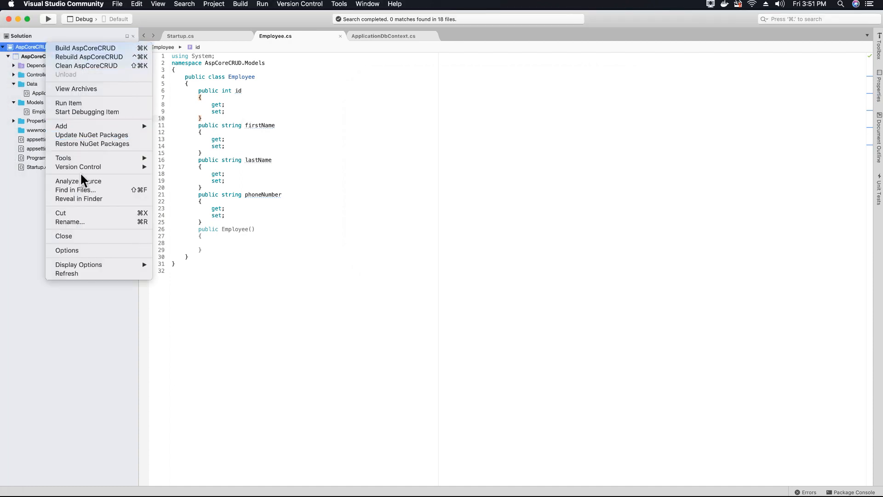
{"action": "mouse_move", "coordinate": [90, 205]}
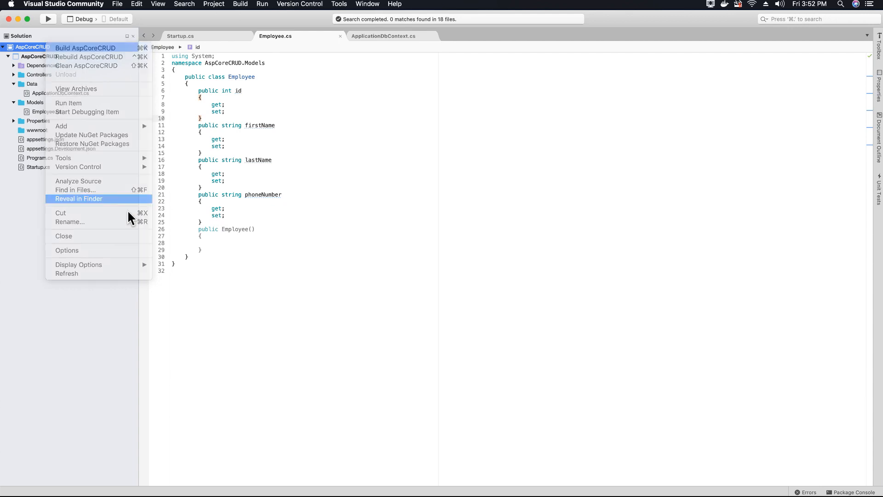
{"action": "left_click", "coordinate": [79, 199]}
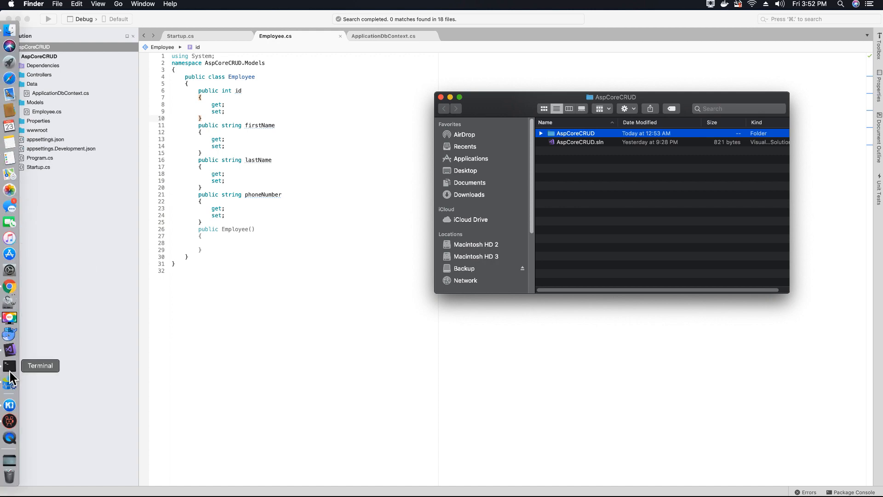
- In Terminal, cd into /Users/techhowdy/Projects/AspCoreCRUD/AspCoreCRUD using the folder dragged from Finder
{"action": "left_click", "coordinate": [8, 366]}
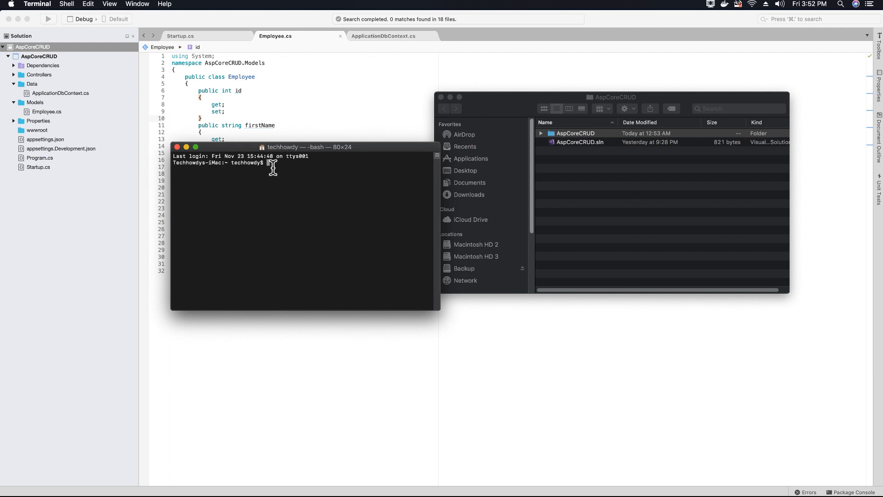
{"action": "type", "text": "cd"}
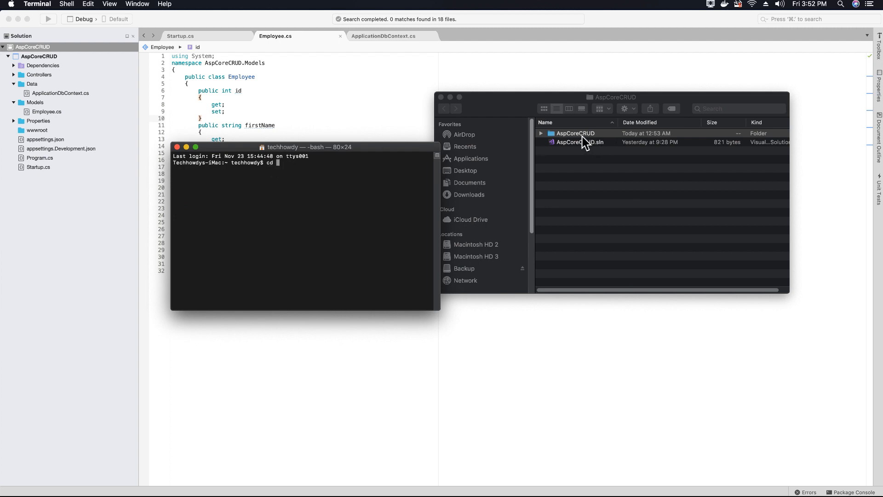
{"action": "left_click", "coordinate": [574, 133]}
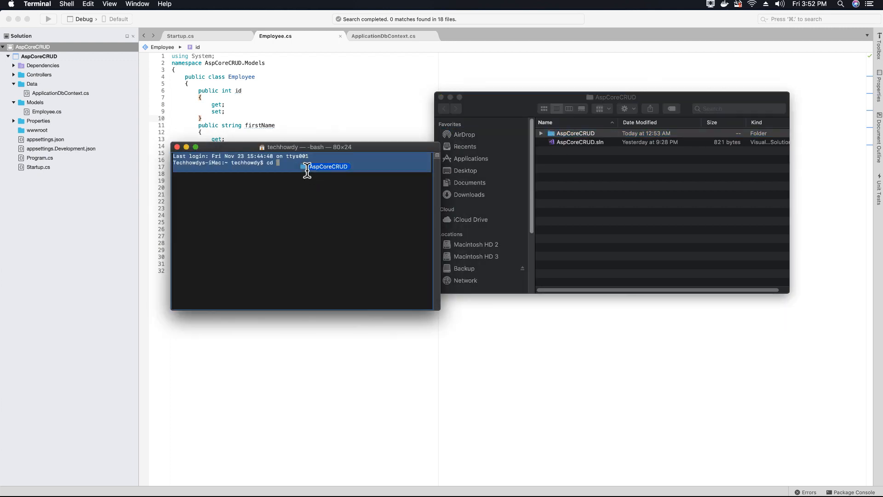
{"action": "type", "text": "/Users/techhowdy/Projects/AspCoreCRUD/AspCoreCRUD"}
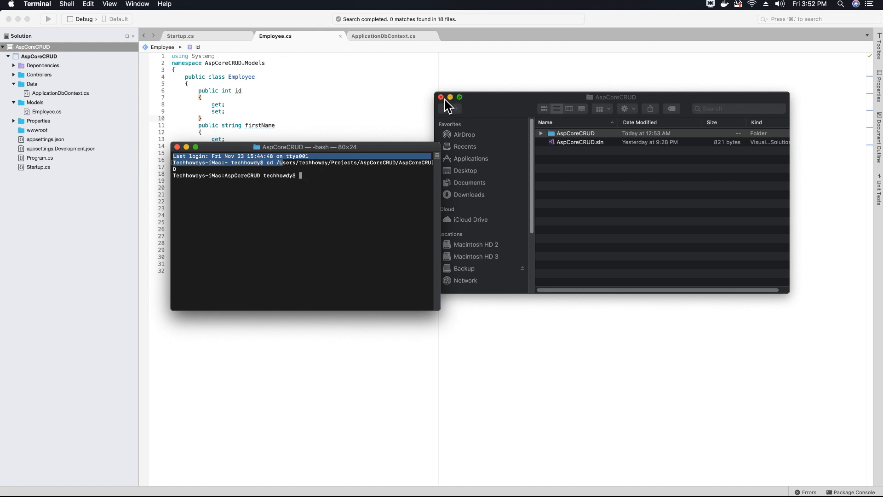
- Close the Finder window and reposition the Terminal window to the right
{"action": "left_click", "coordinate": [442, 97]}
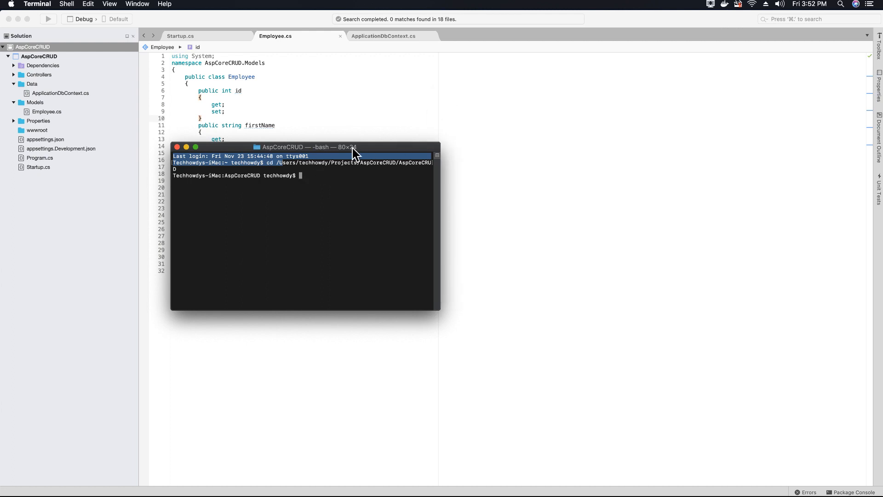
{"action": "left_click_drag", "start_coordinate": [304, 147], "coordinate": [579, 145]}
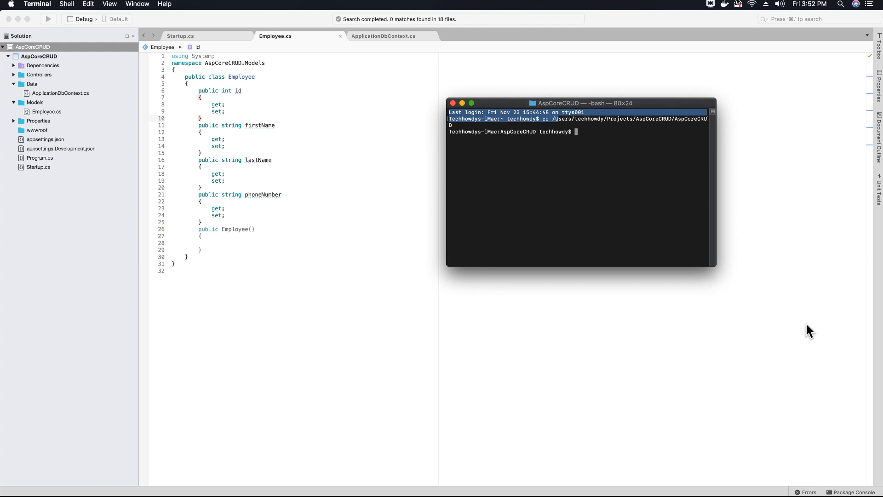
{"action": "left_click_drag", "start_coordinate": [581, 102], "coordinate": [531, 83]}
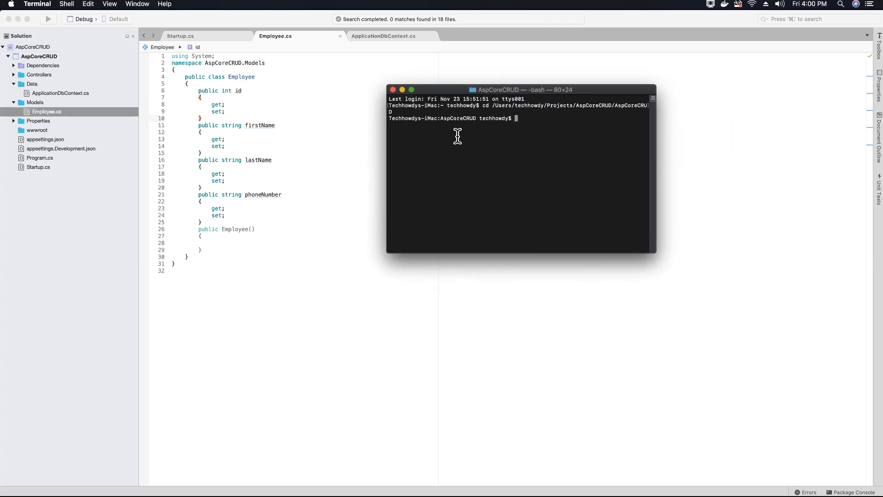
{"action": "mouse_move", "coordinate": [519, 125]}
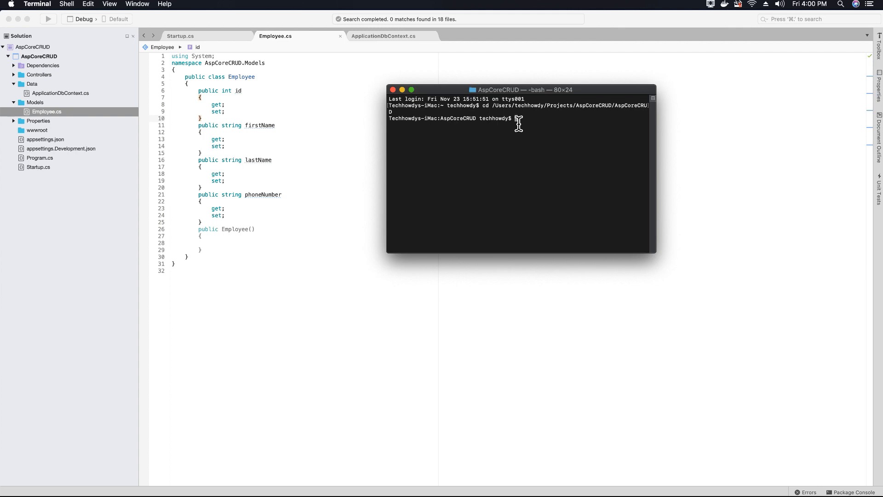
{"action": "mouse_move", "coordinate": [593, 98]}
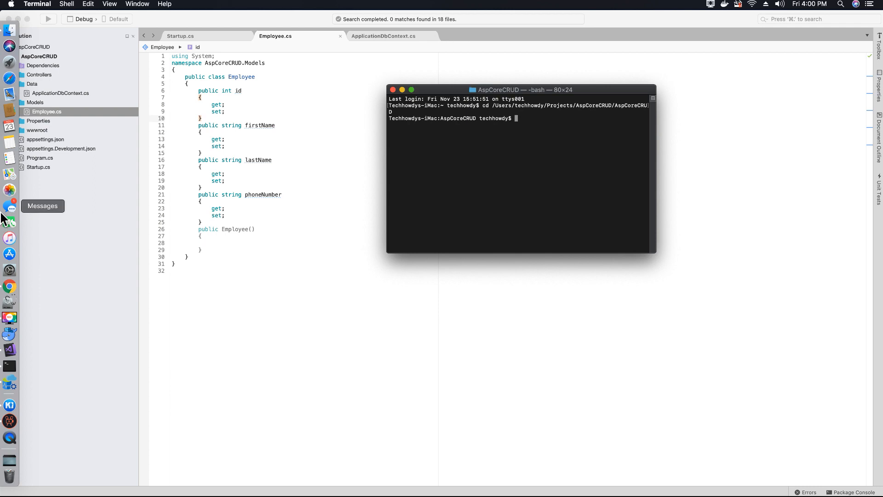
{"action": "mouse_move", "coordinate": [9, 302]}
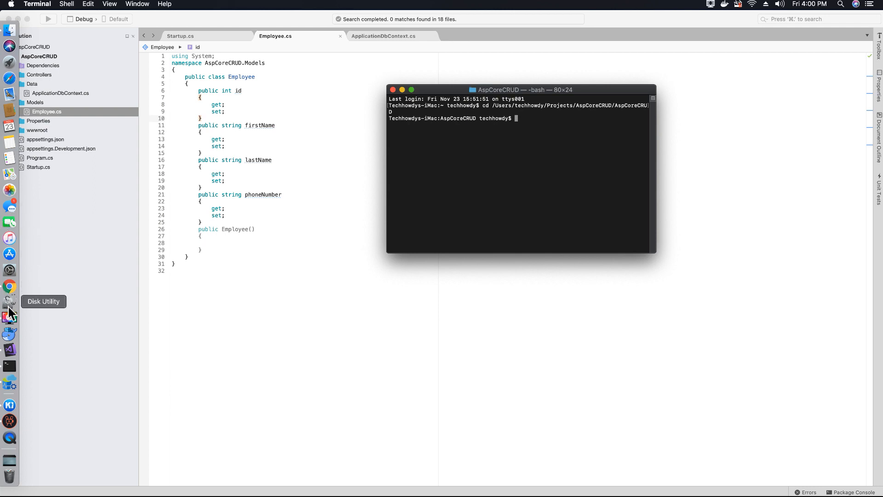
{"action": "mouse_move", "coordinate": [523, 182]}
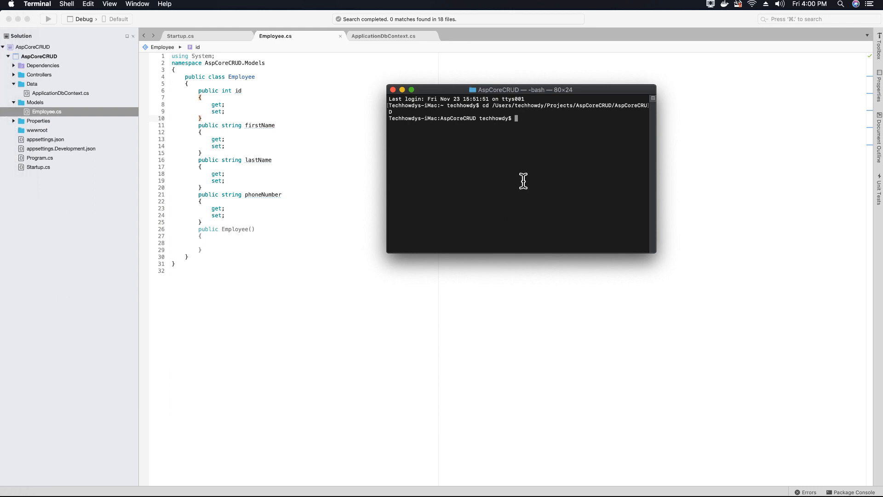
{"action": "mouse_move", "coordinate": [617, 137]}
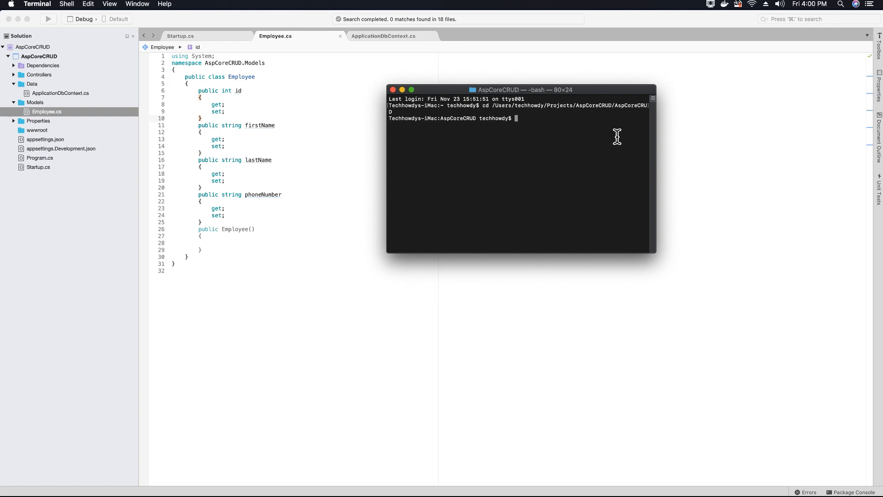
{"action": "mouse_move", "coordinate": [573, 144]}
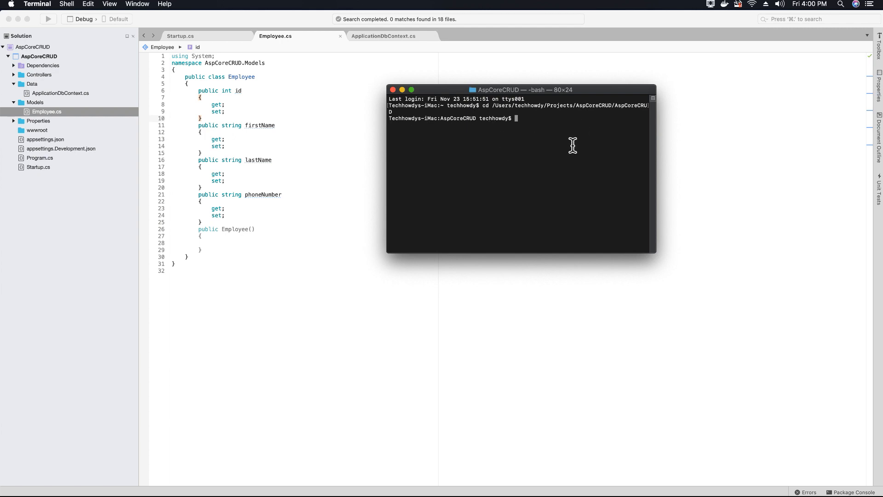
{"action": "mouse_move", "coordinate": [533, 96]}
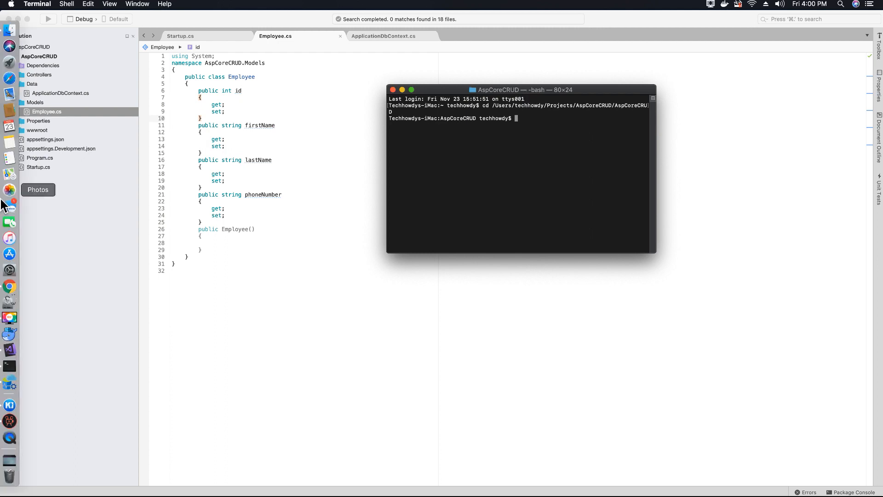
{"action": "mouse_move", "coordinate": [9, 334]}
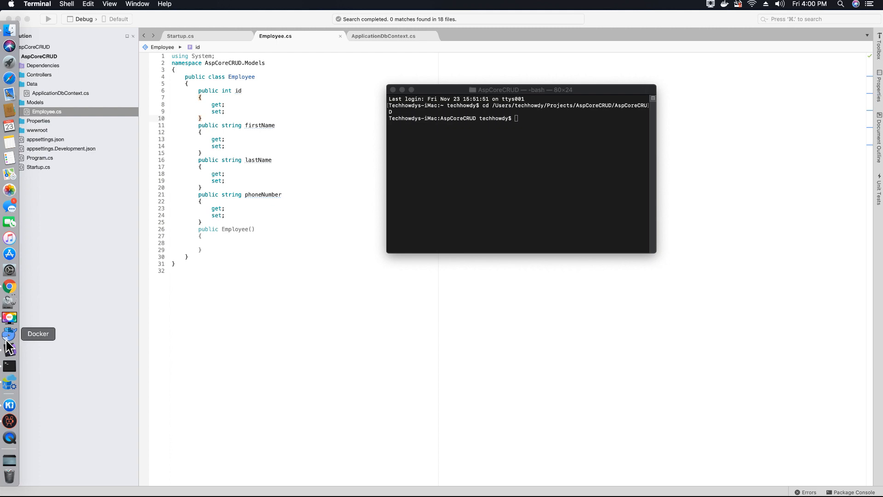
{"action": "mouse_move", "coordinate": [93, 308]}
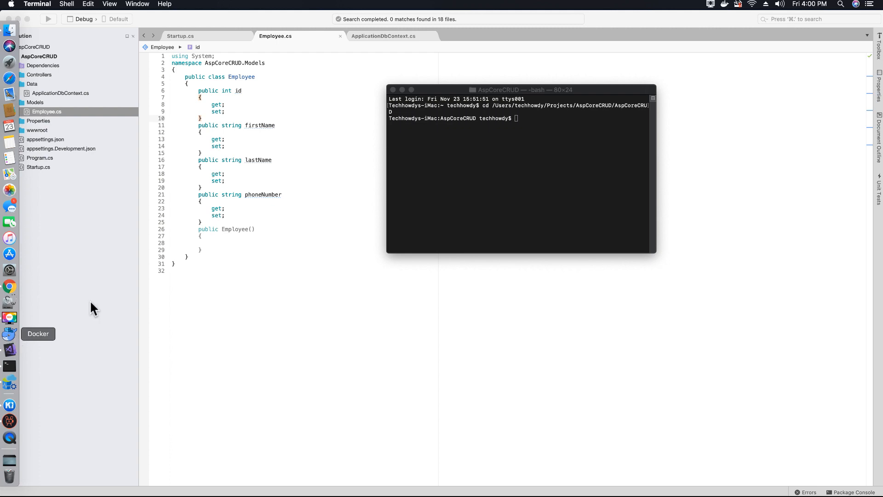
- Launch Kitematic from the Docker menu and select the sql_server_name container
{"action": "left_click", "coordinate": [731, 3]}
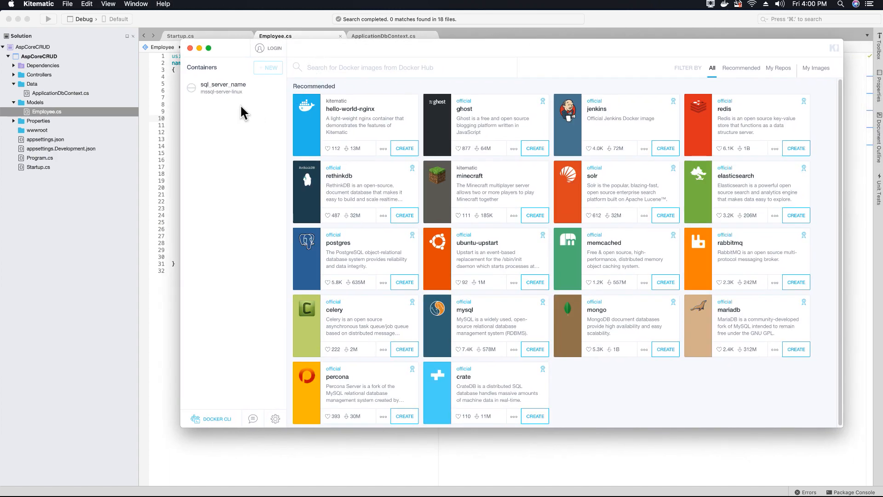
{"action": "left_click", "coordinate": [224, 88]}
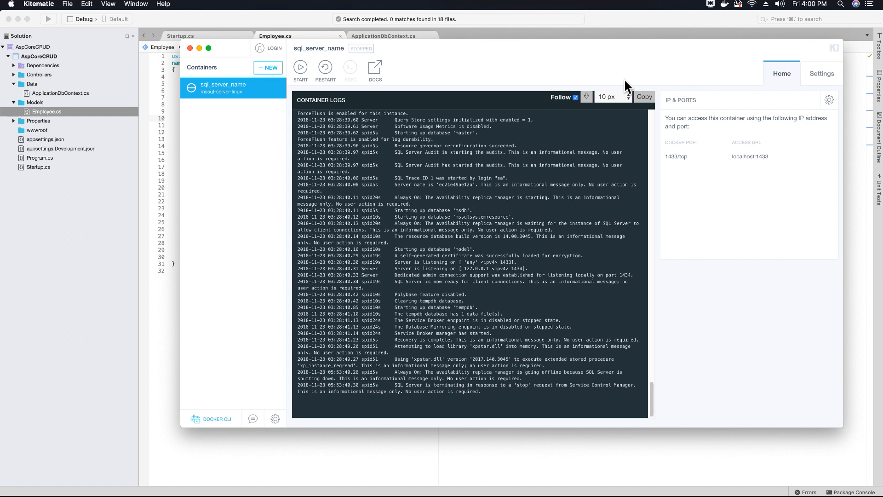
{"action": "mouse_move", "coordinate": [554, 59]}
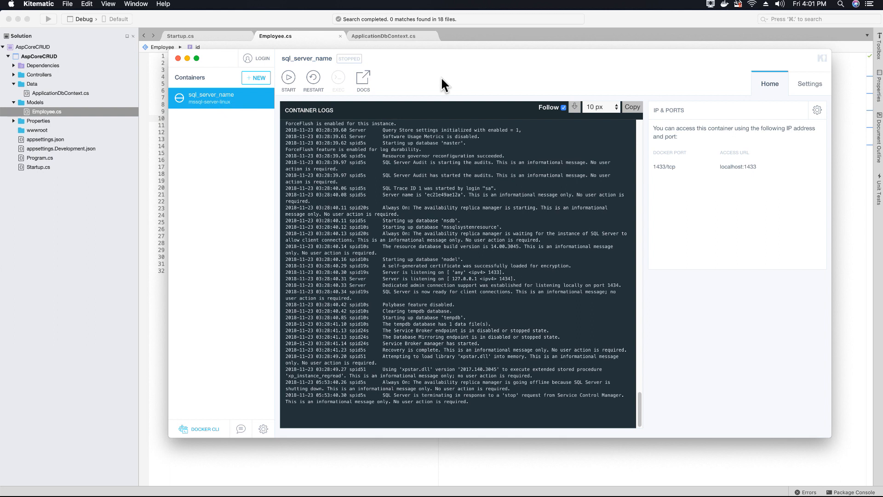
{"action": "mouse_move", "coordinate": [421, 96]}
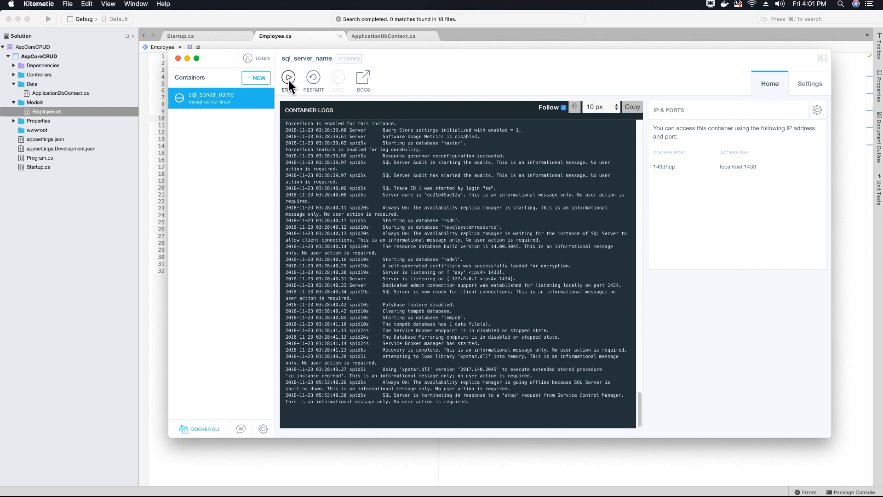
- Start the stopped sql_server_name SQL Server container in Kitematic
{"action": "left_click", "coordinate": [288, 78]}
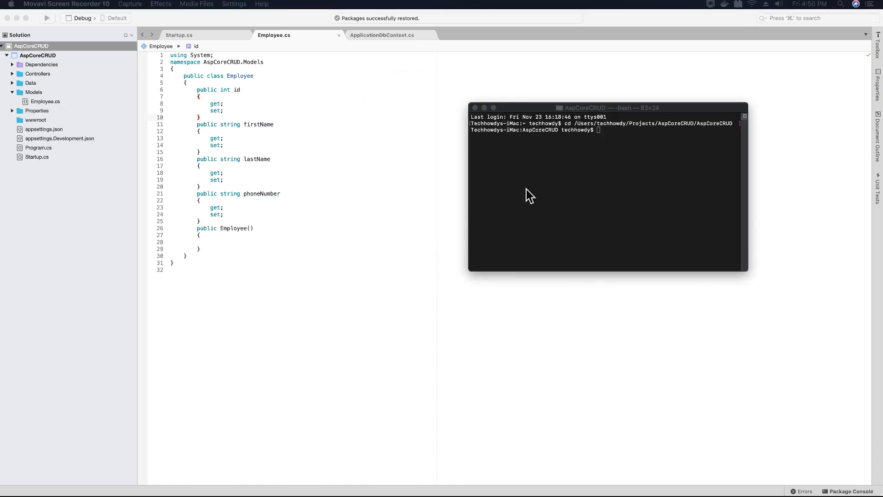
{"action": "mouse_move", "coordinate": [561, 172]}
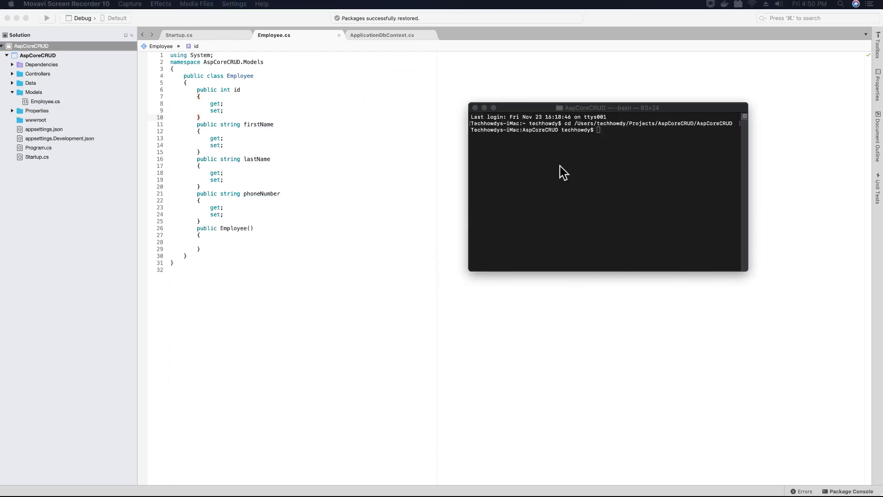
{"action": "mouse_move", "coordinate": [593, 116]}
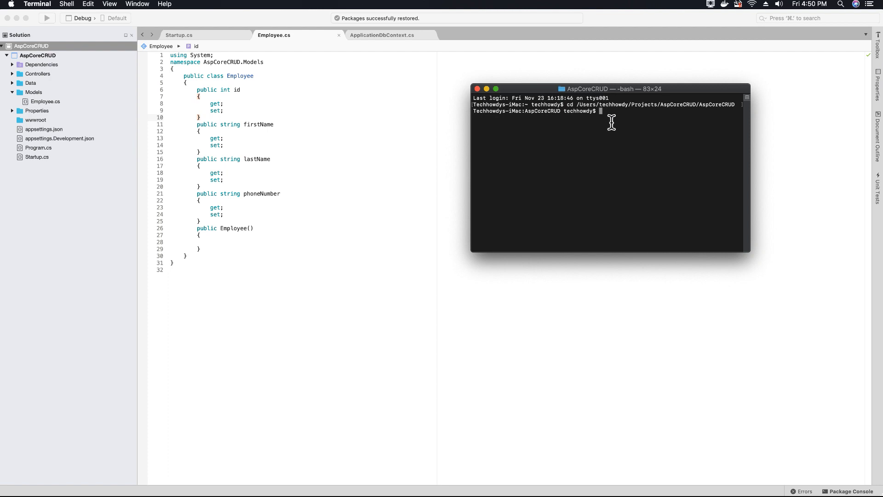
{"action": "mouse_move", "coordinate": [604, 114]}
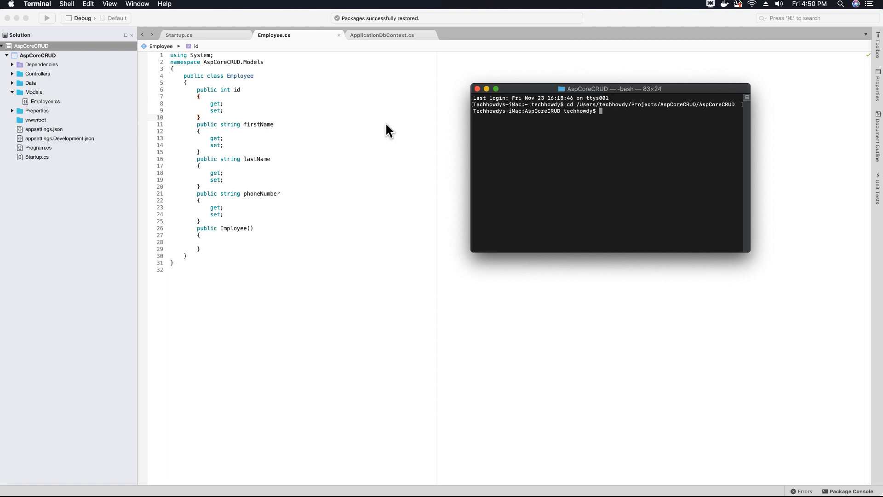
- Switch to ApplicationDbContext.cs and place the cursor on the empty line 13 inside the class
{"action": "left_click", "coordinate": [381, 35]}
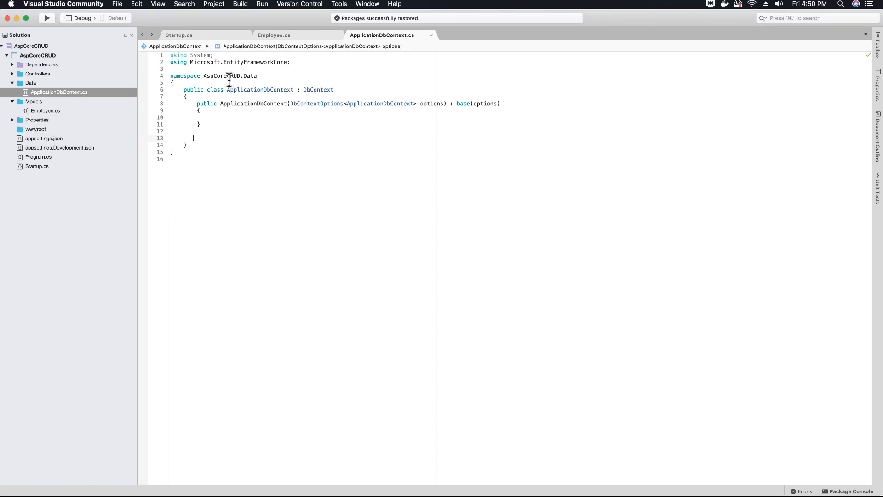
{"action": "mouse_move", "coordinate": [297, 106]}
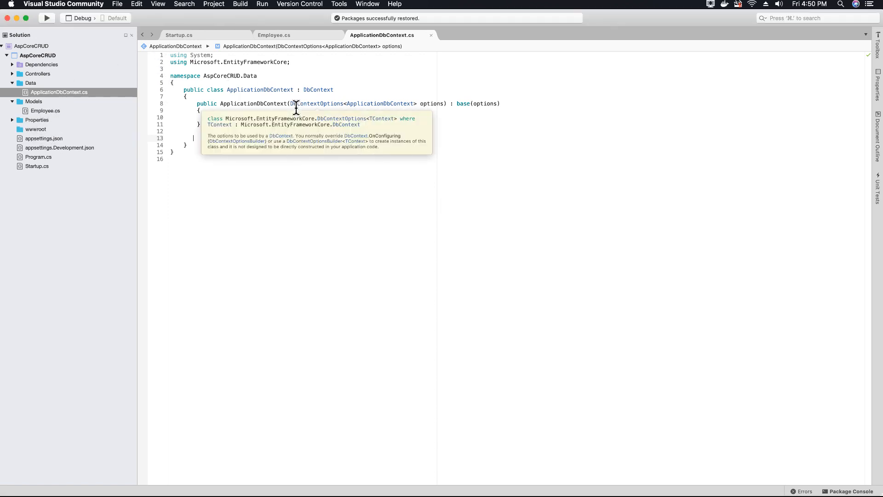
{"action": "mouse_move", "coordinate": [259, 124]}
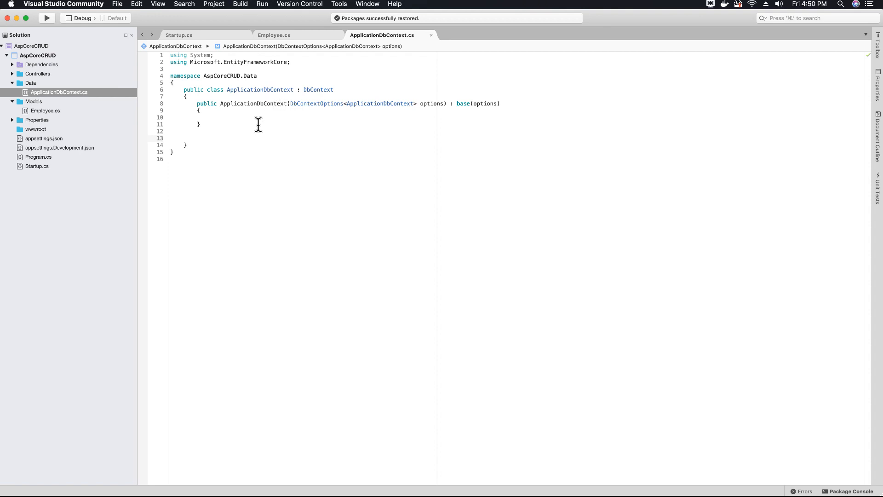
{"action": "mouse_move", "coordinate": [238, 143]}
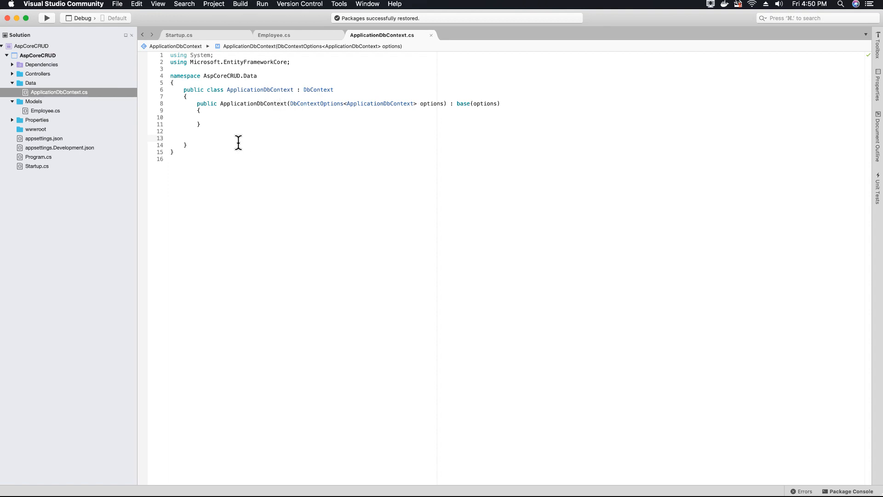
{"action": "left_click", "coordinate": [193, 138]}
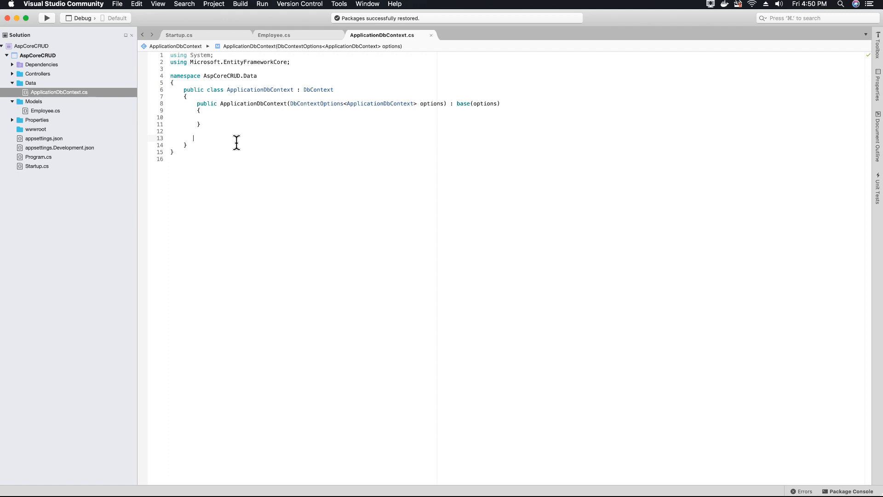
- Declare public DbSet<Employee> and import AspCoreCRUD.Models via Quick Fix for the Employee type
{"action": "type", "text": "public DbSet<Employee>"}
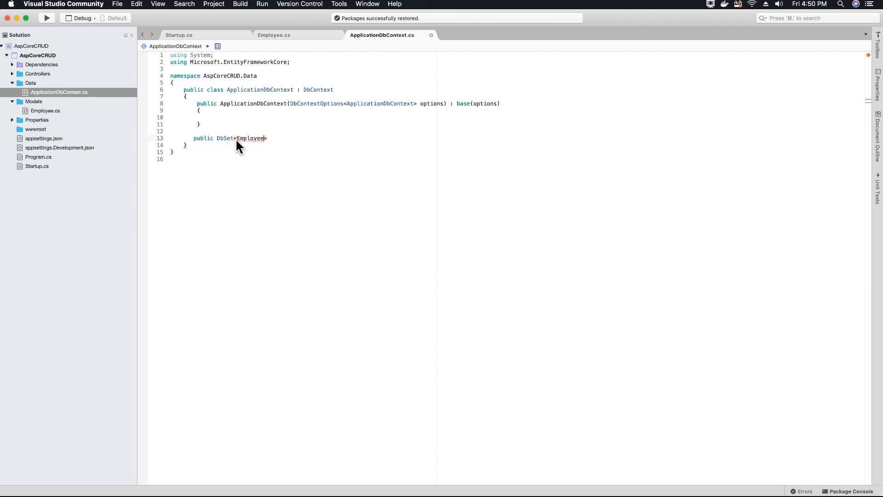
{"action": "right_click", "coordinate": [240, 140]}
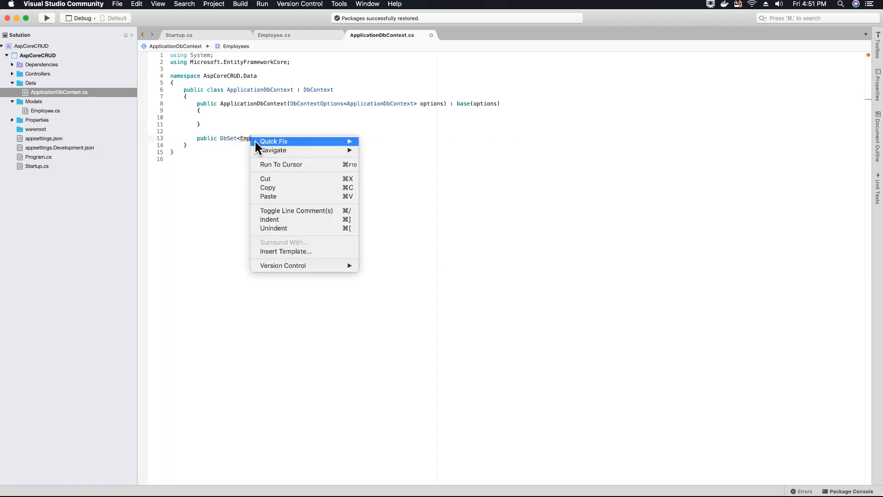
{"action": "left_click", "coordinate": [273, 141]}
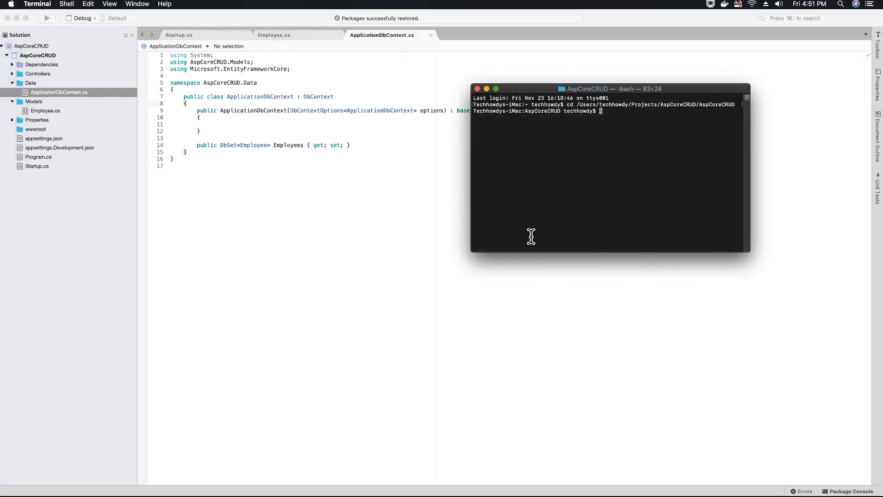
{"action": "mouse_move", "coordinate": [619, 123]}
{"action": "type", "text": "d"}
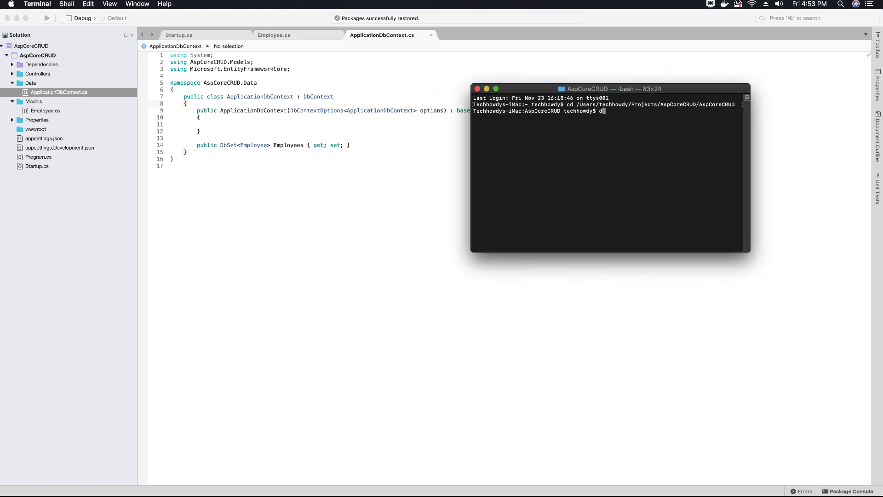
- Enter the command 'dotnet ef migrations add InitialCreate' in Terminal
{"action": "type", "text": "otnet"}
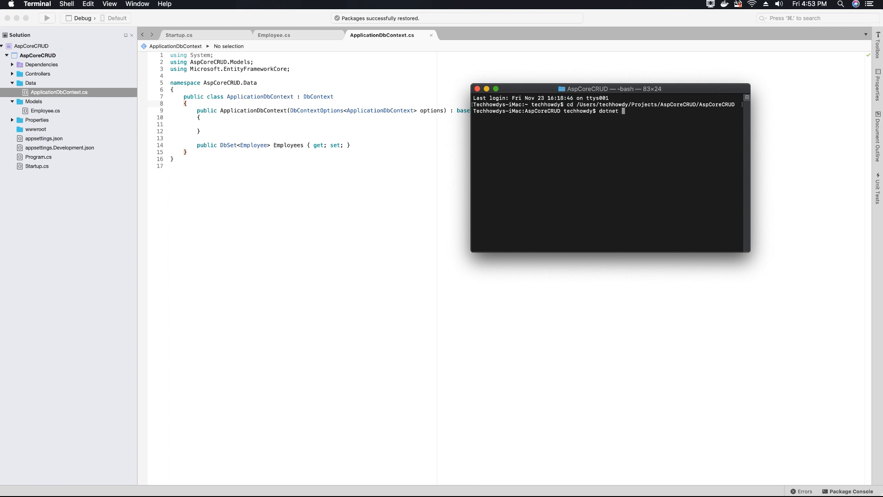
{"action": "type", "text": "ef mi"}
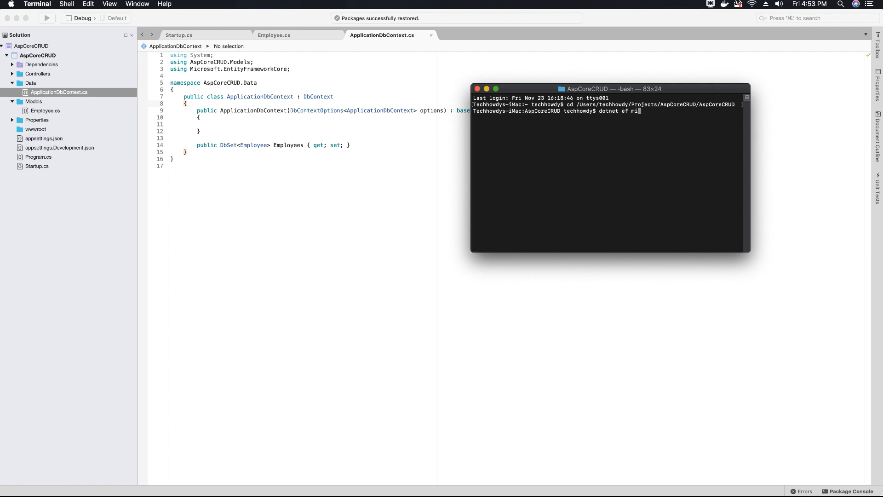
{"action": "type", "text": "grations"}
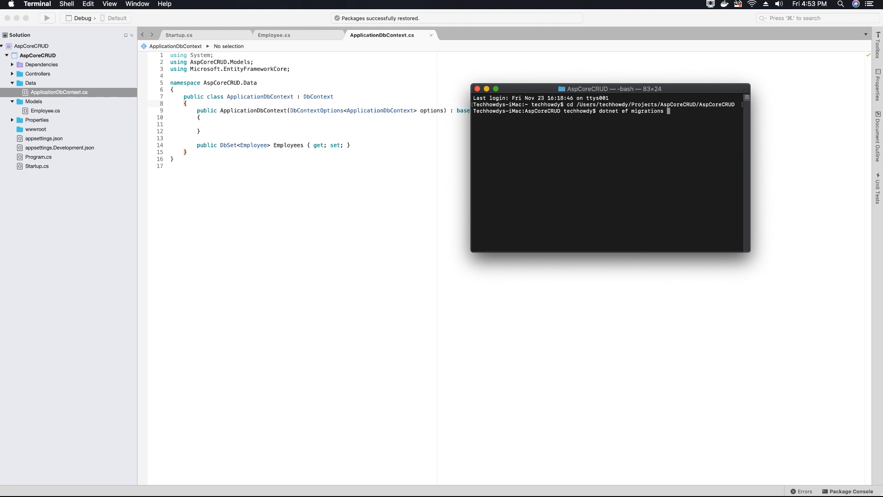
{"action": "type", "text": "add"}
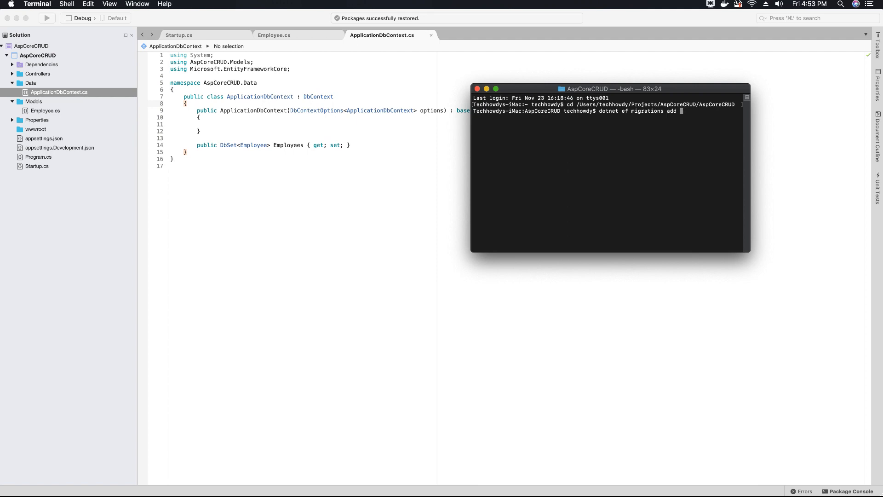
{"action": "type", "text": "Initial"}
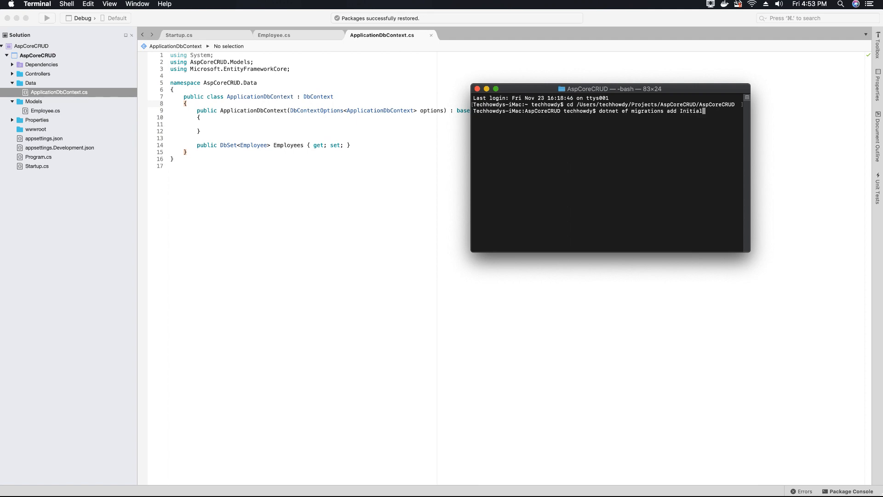
{"action": "type", "text": "Create"}
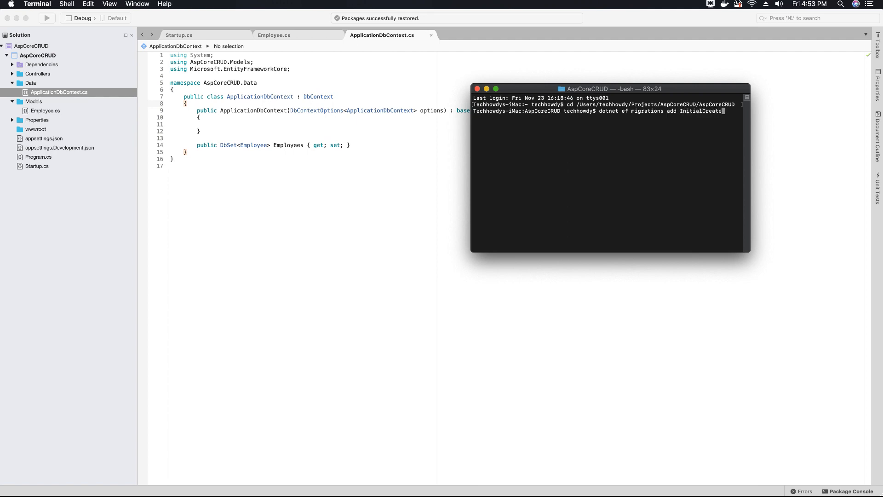
{"action": "mouse_move", "coordinate": [632, 118]}
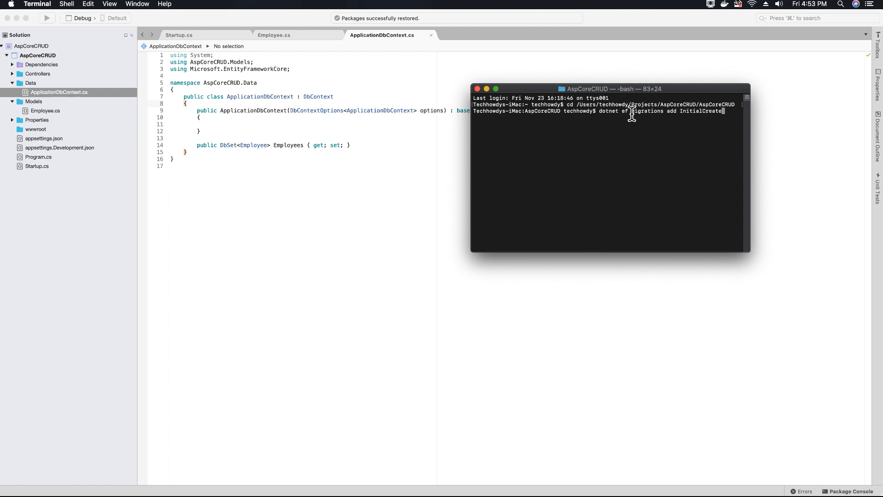
{"action": "mouse_move", "coordinate": [701, 116]}
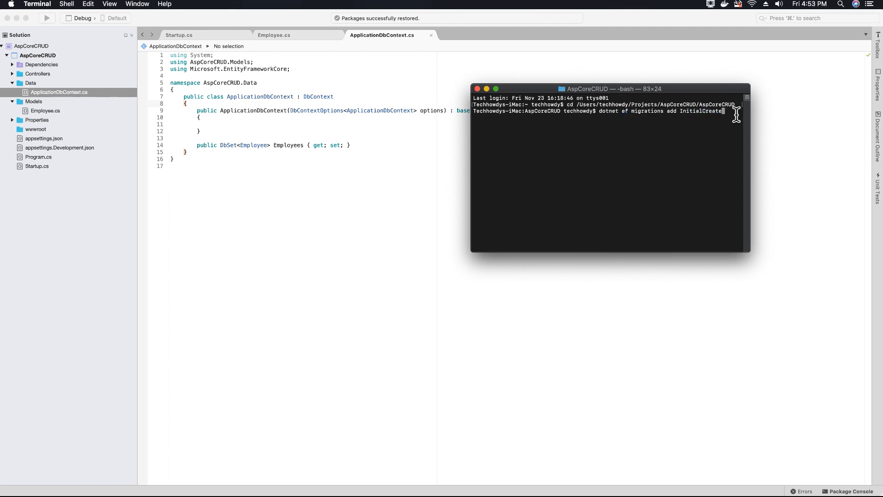
{"action": "mouse_move", "coordinate": [692, 116]}
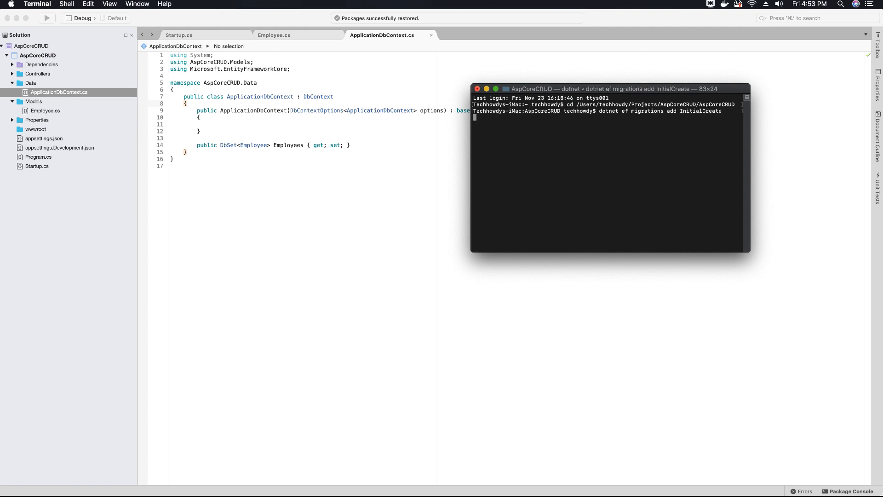
{"action": "mouse_move", "coordinate": [724, 117]}
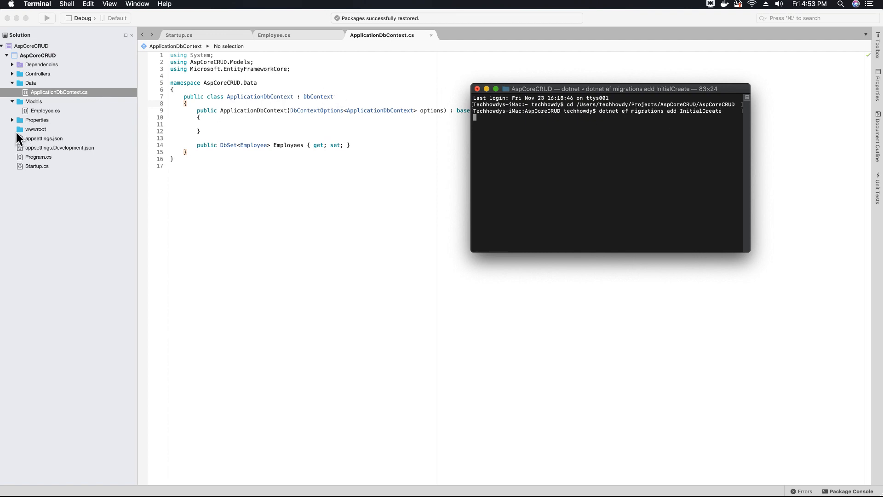
{"action": "mouse_move", "coordinate": [57, 111]}
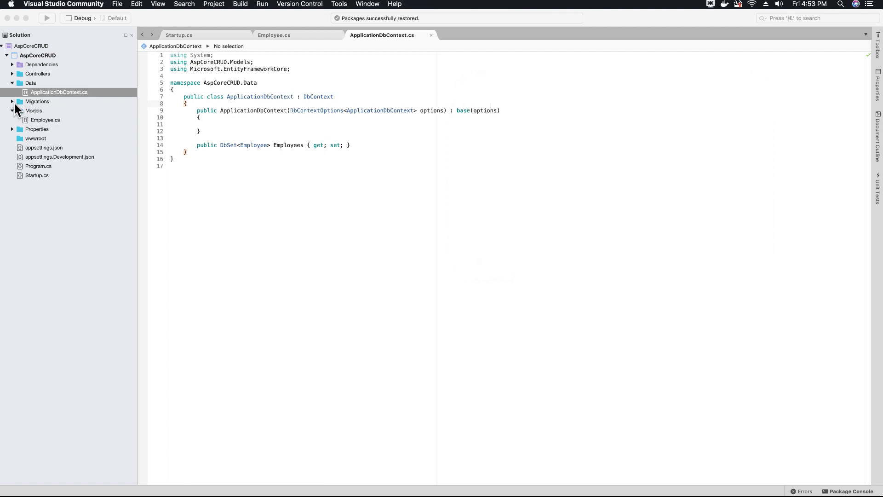
{"action": "left_click", "coordinate": [12, 101]}
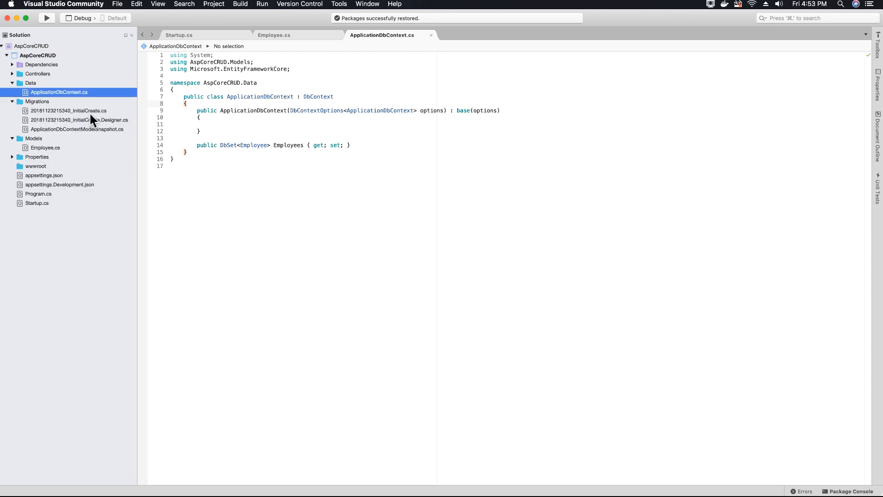
{"action": "mouse_move", "coordinate": [79, 121]}
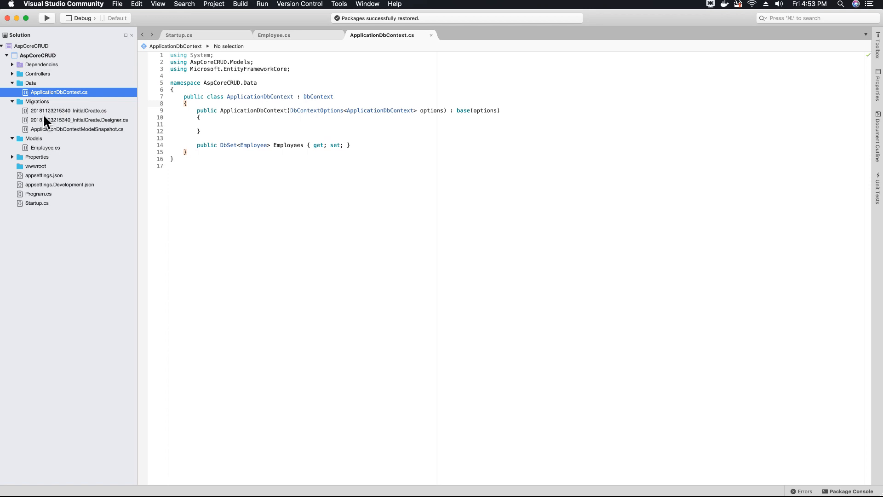
{"action": "mouse_move", "coordinate": [40, 121]}
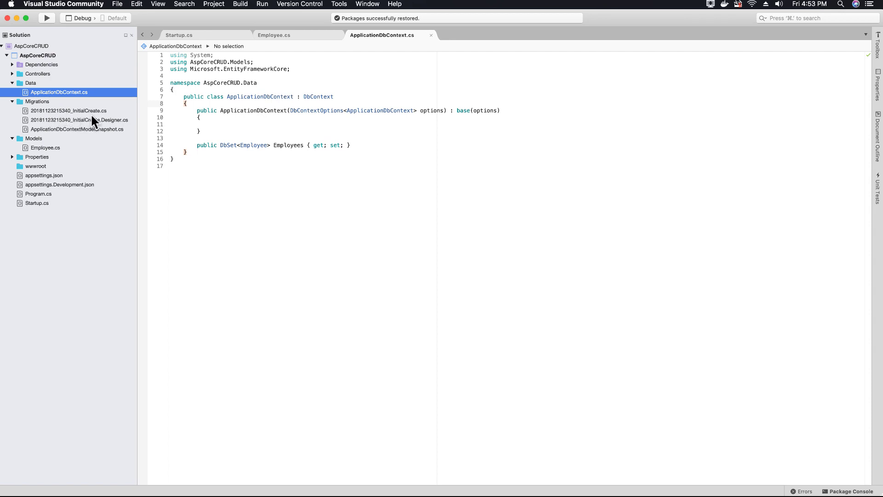
{"action": "double_click", "coordinate": [64, 110]}
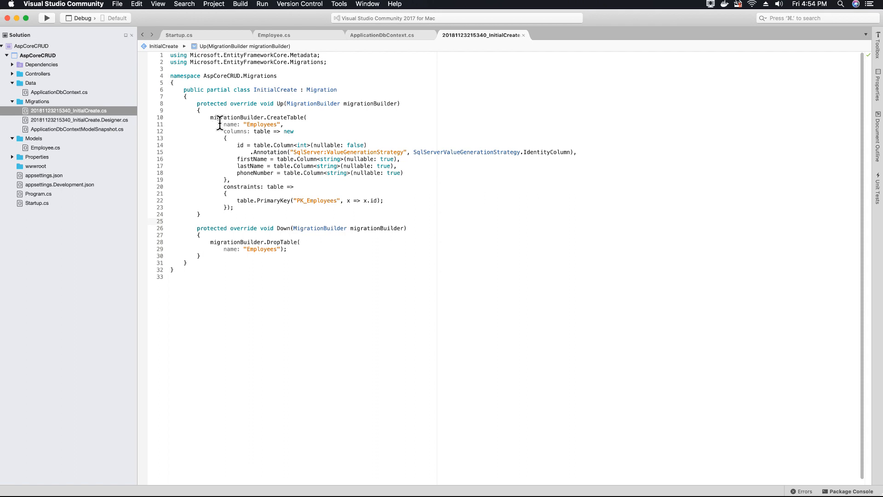
{"action": "mouse_move", "coordinate": [231, 124]}
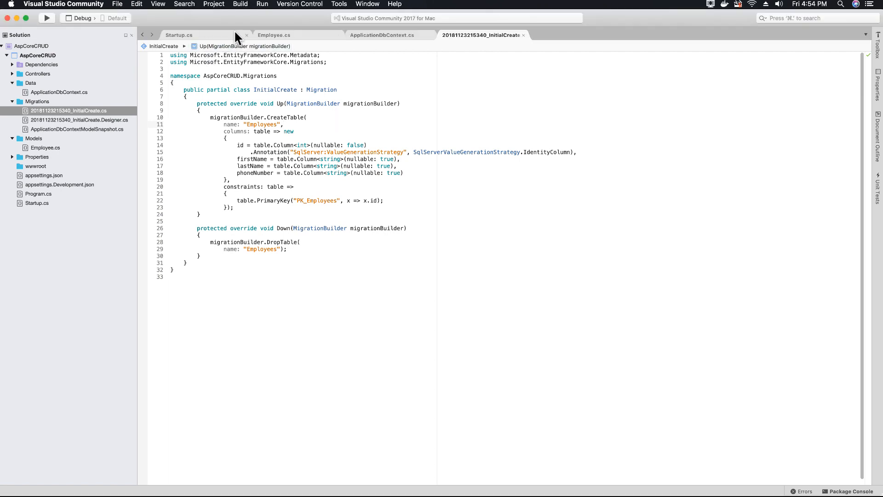
{"action": "mouse_move", "coordinate": [405, 43]}
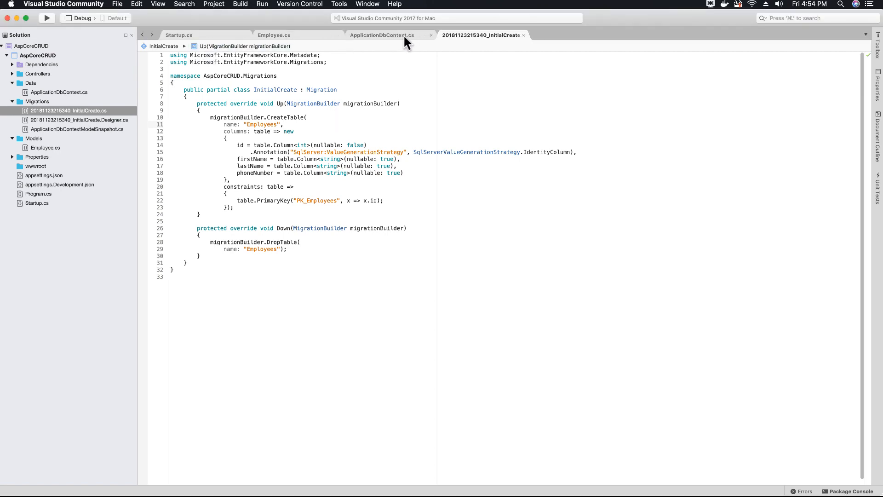
{"action": "left_click", "coordinate": [381, 35]}
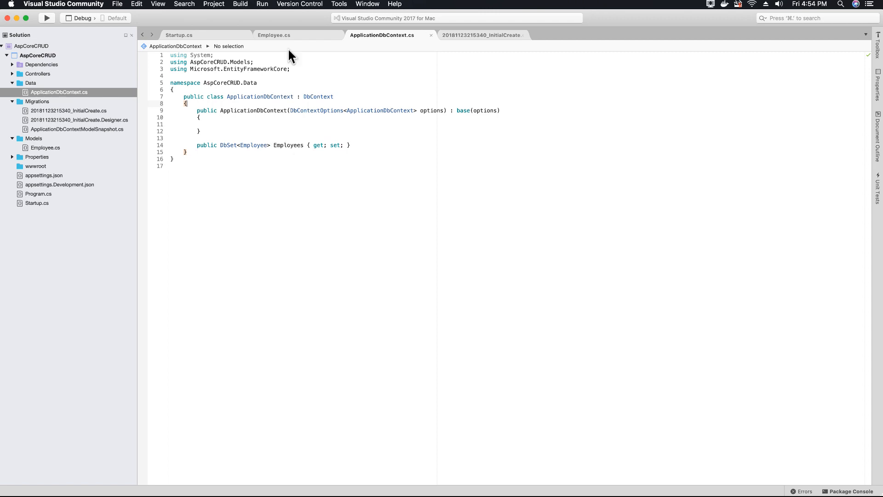
{"action": "left_click", "coordinate": [274, 35]}
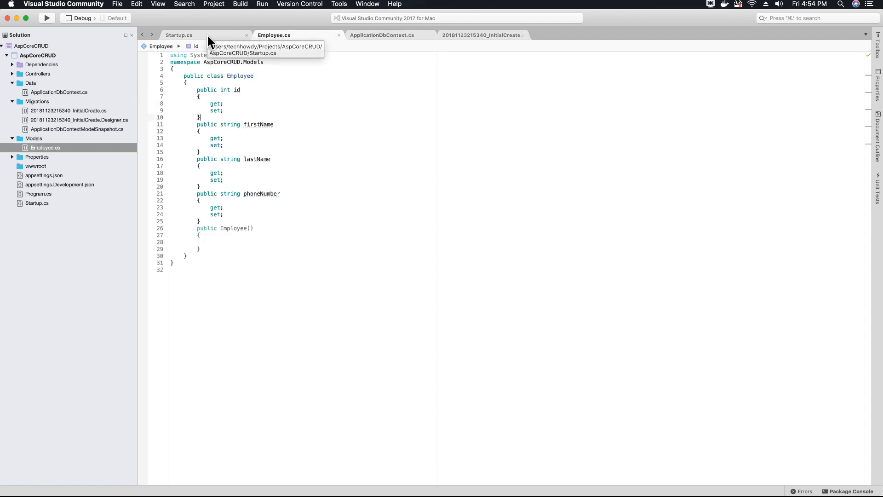
{"action": "mouse_move", "coordinate": [403, 44]}
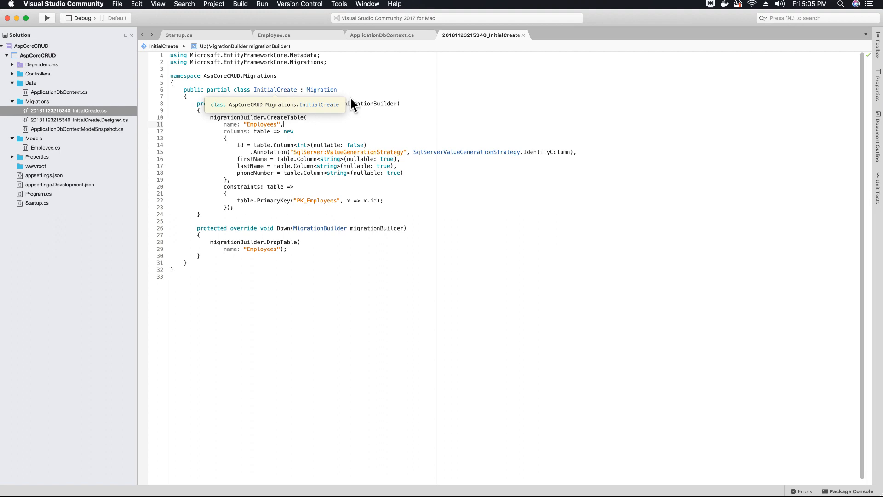
{"action": "mouse_move", "coordinate": [522, 138]}
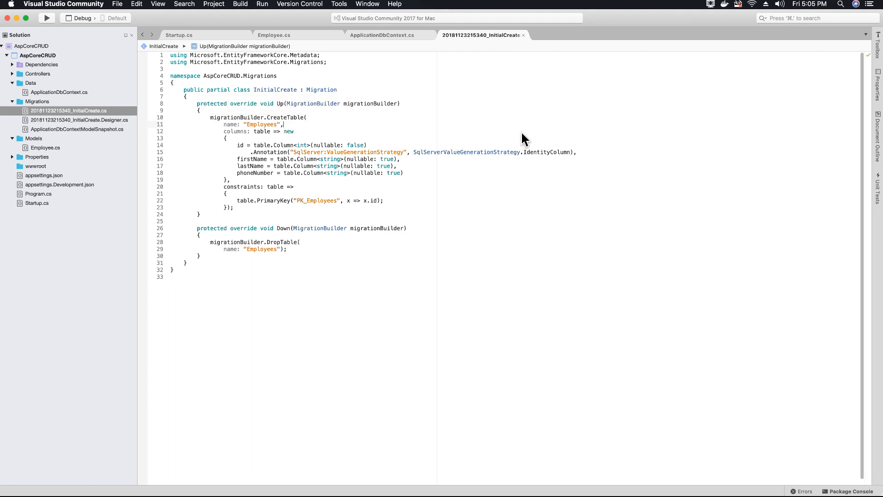
{"action": "mouse_move", "coordinate": [4, 235]}
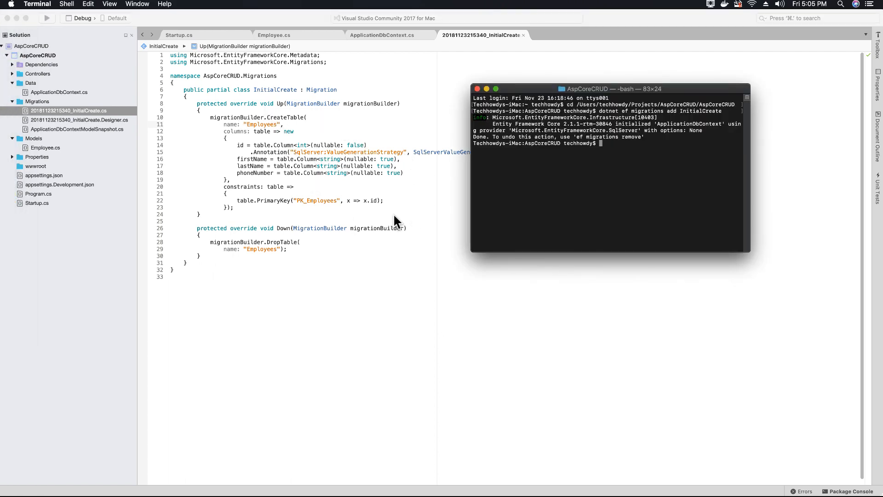
{"action": "mouse_move", "coordinate": [390, 194]}
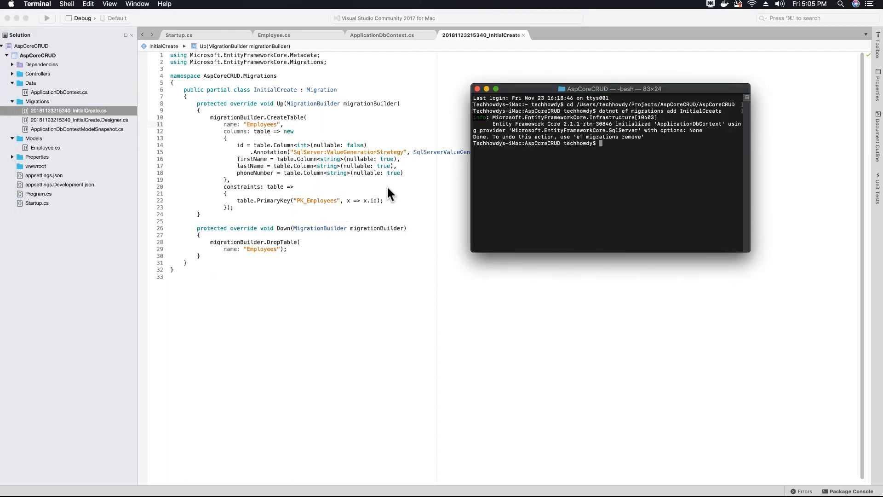
{"action": "mouse_move", "coordinate": [282, 129]}
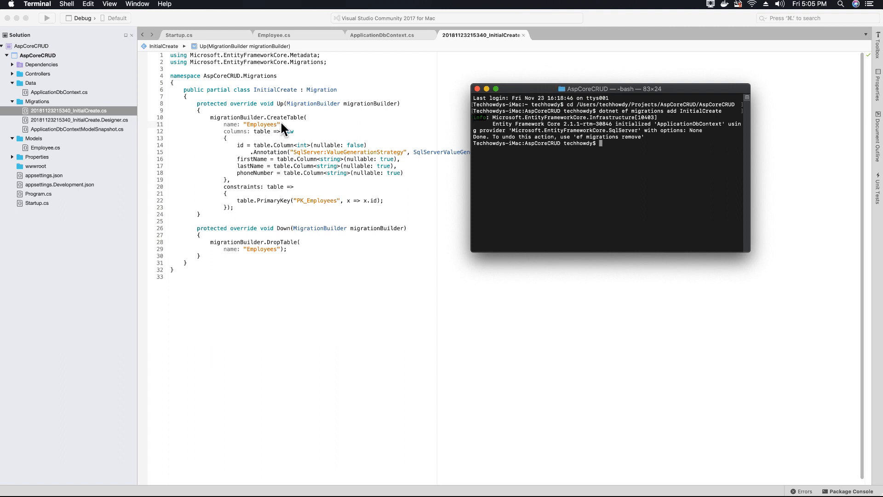
{"action": "mouse_move", "coordinate": [308, 195]}
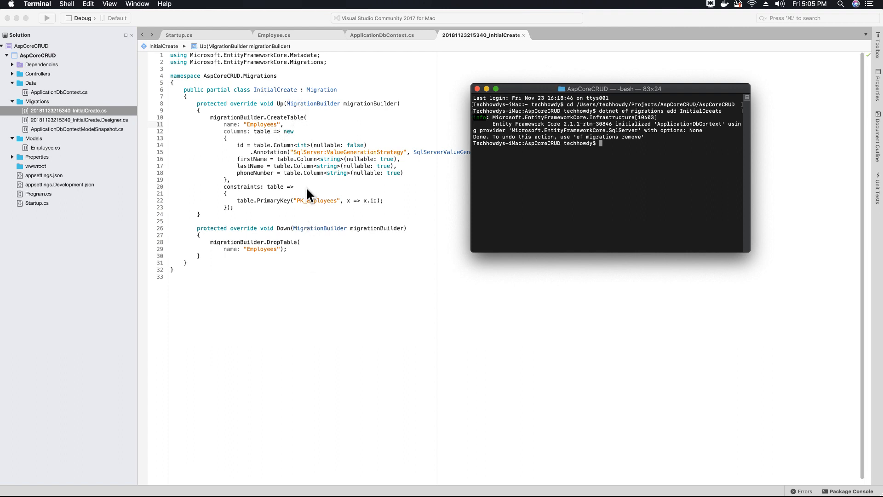
{"action": "mouse_move", "coordinate": [292, 158]}
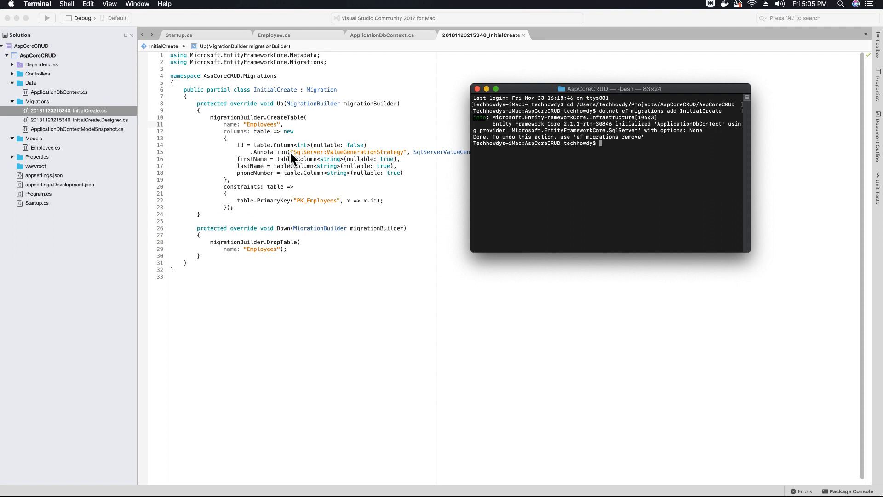
{"action": "mouse_move", "coordinate": [285, 162]}
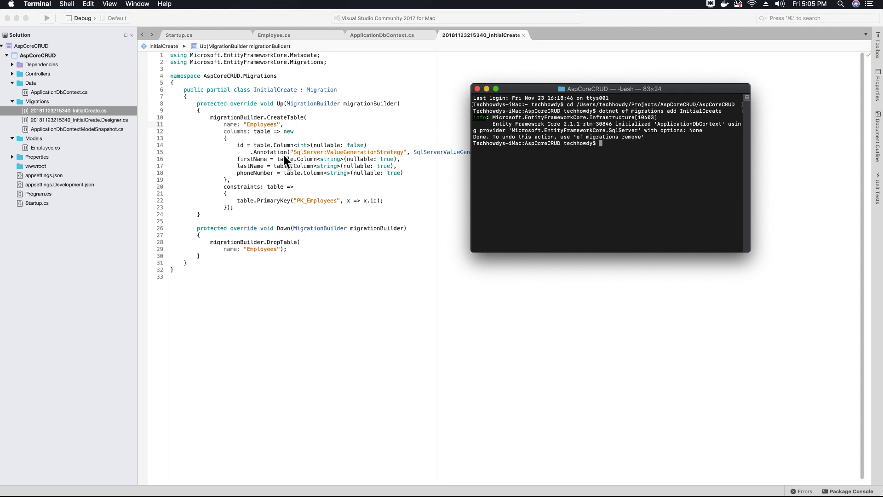
{"action": "mouse_move", "coordinate": [352, 198]}
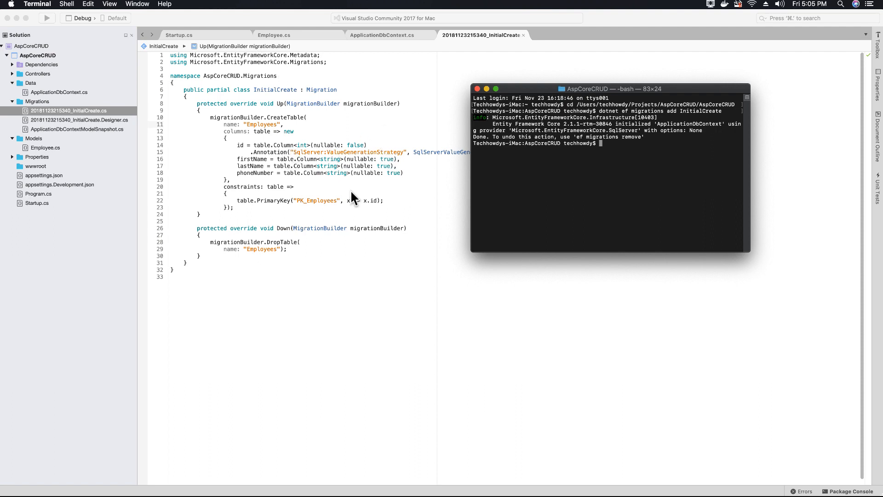
{"action": "mouse_move", "coordinate": [638, 54]}
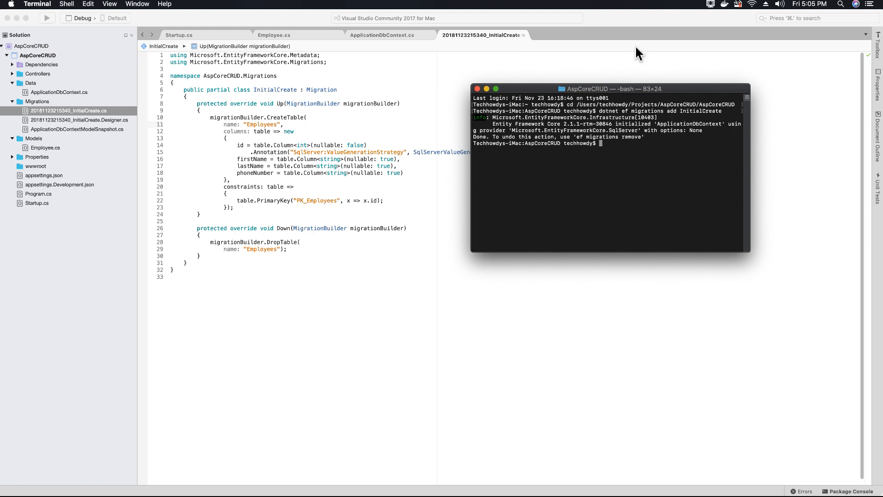
{"action": "mouse_move", "coordinate": [441, 210]}
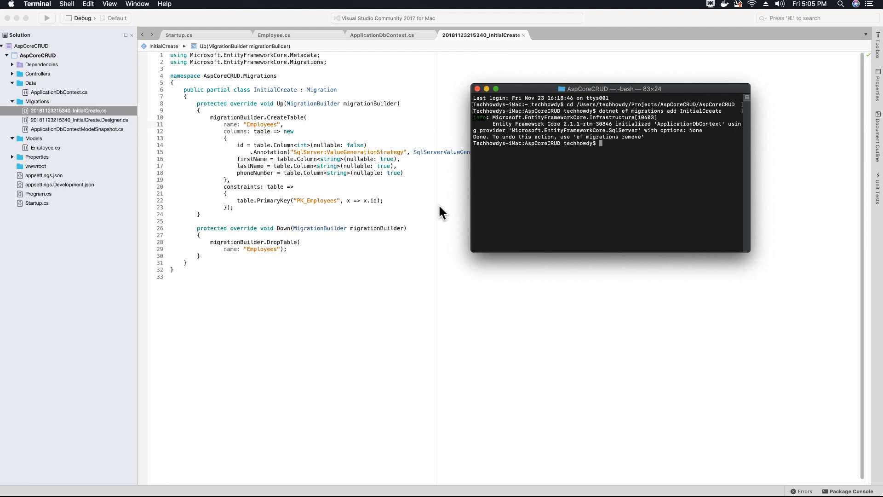
{"action": "mouse_move", "coordinate": [666, 99]}
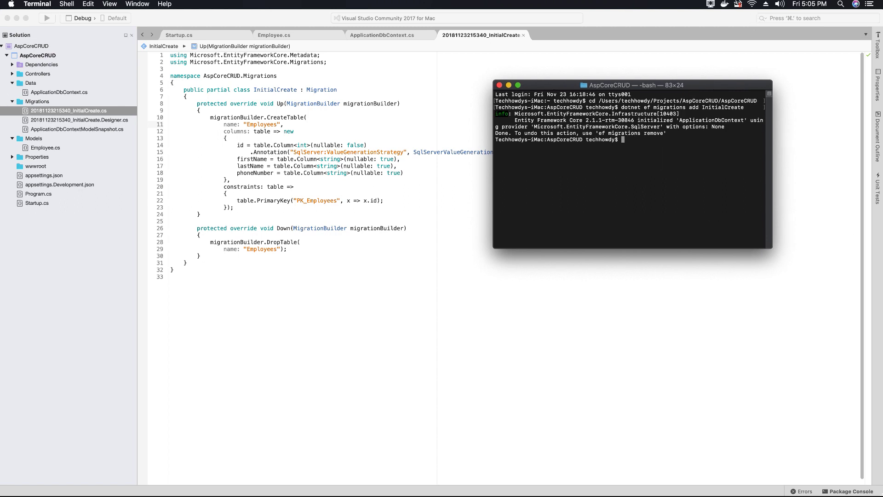
{"action": "mouse_move", "coordinate": [647, 152]}
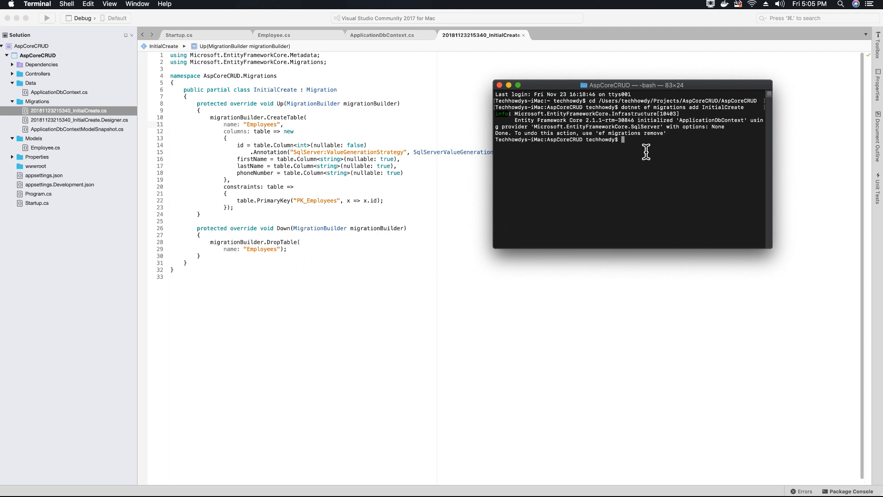
{"action": "mouse_move", "coordinate": [392, 166]}
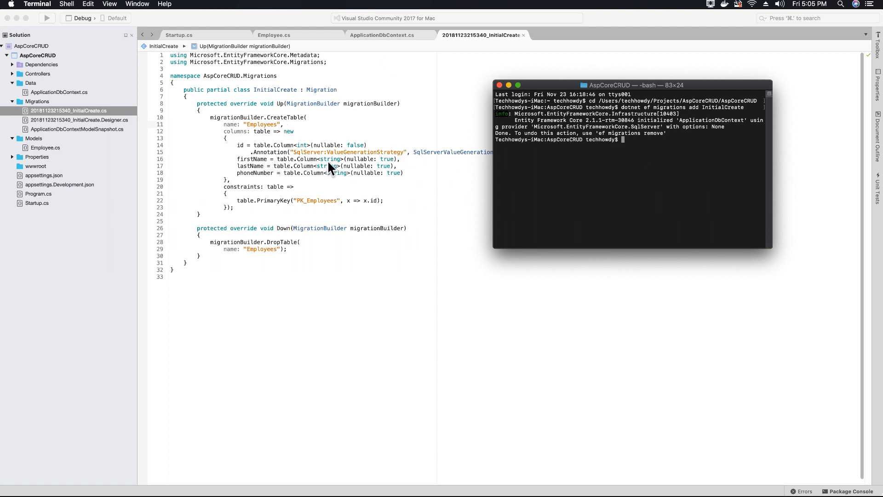
{"action": "mouse_move", "coordinate": [79, 199]}
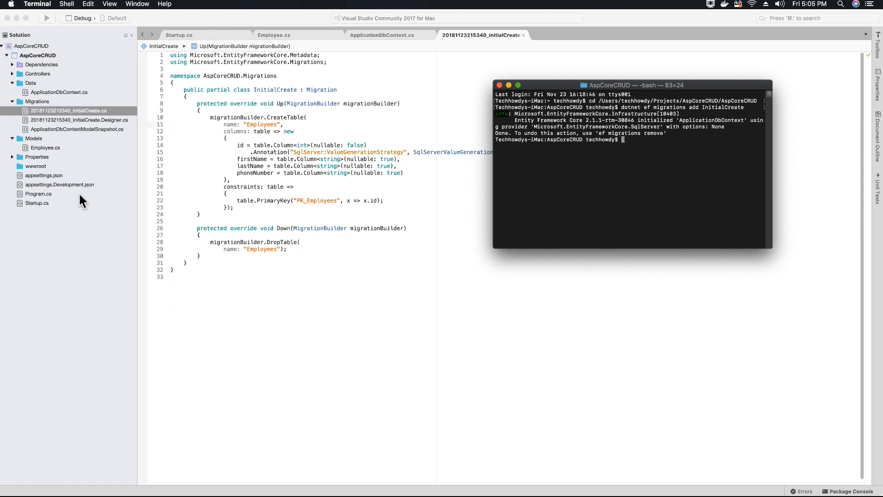
{"action": "mouse_move", "coordinate": [64, 65]}
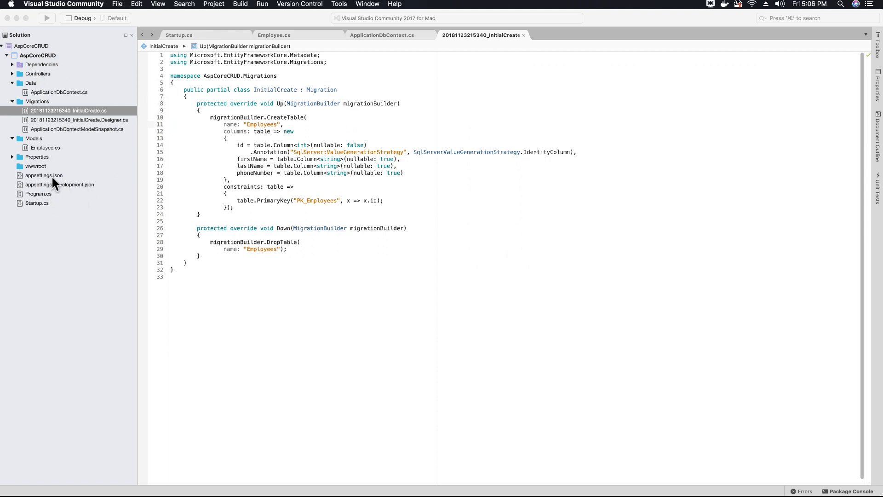
- Open appsettings.json, highlight the Database name AspCoreCRUDdb, then return to the migration tab
{"action": "left_click", "coordinate": [43, 175]}
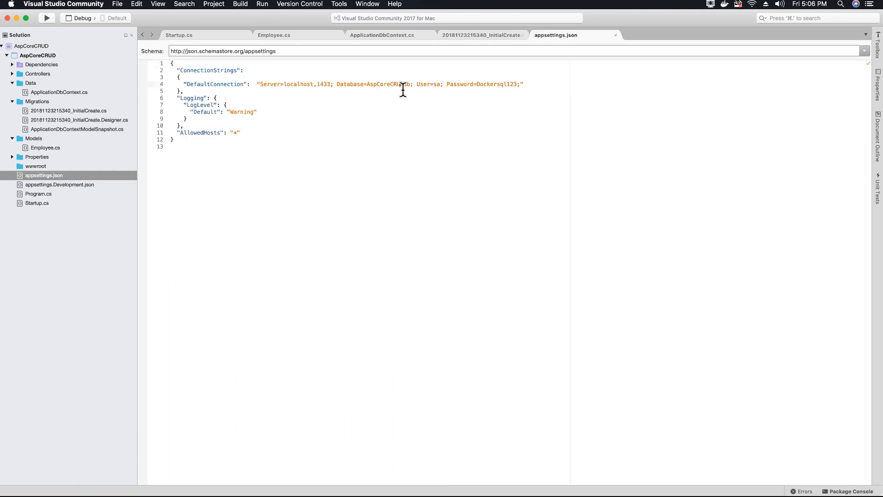
{"action": "double_click", "coordinate": [389, 83]}
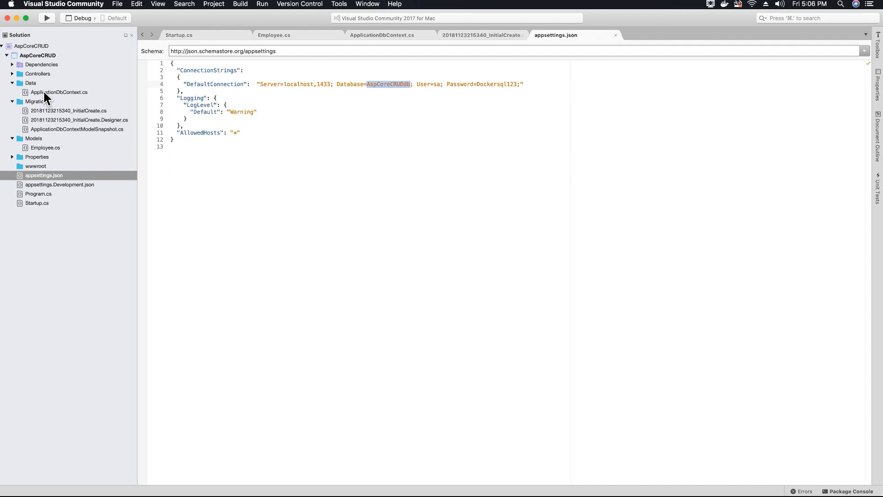
{"action": "mouse_move", "coordinate": [46, 159]}
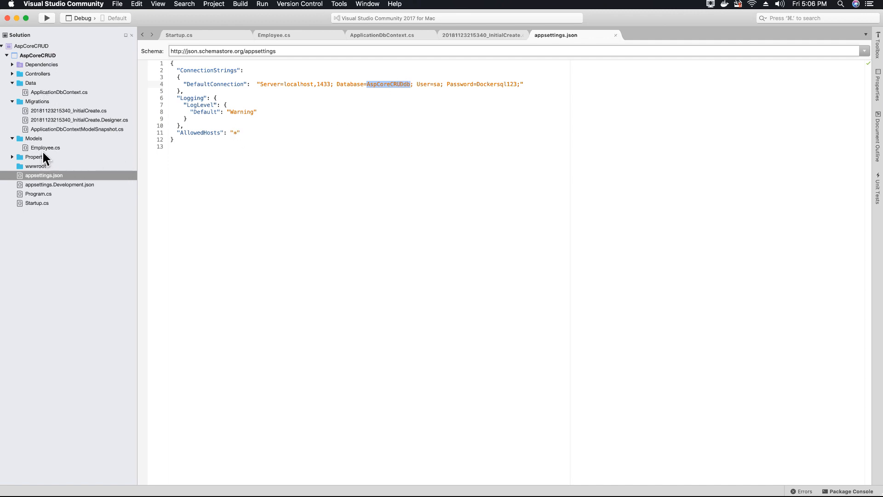
{"action": "mouse_move", "coordinate": [68, 158]}
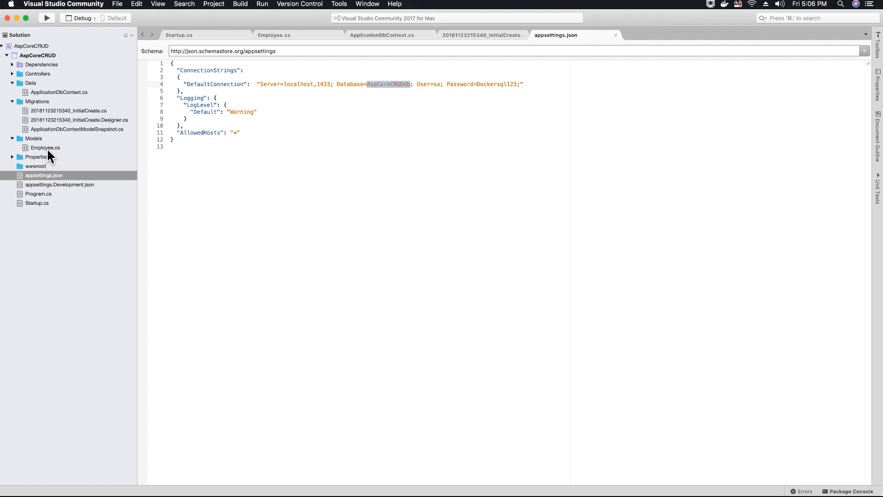
{"action": "mouse_move", "coordinate": [53, 170]}
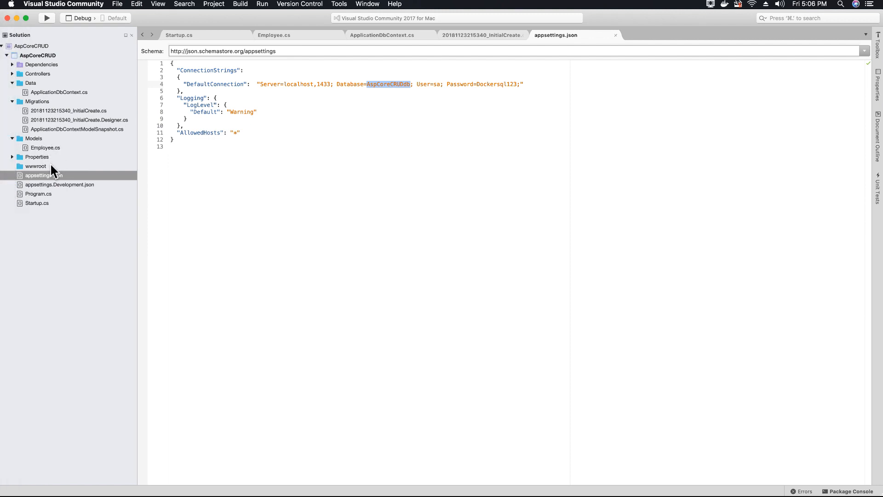
{"action": "left_click", "coordinate": [481, 36]}
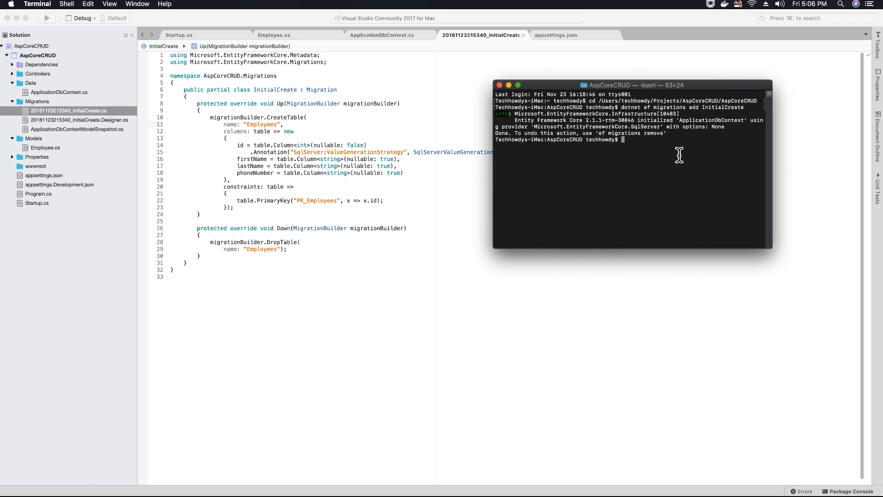
- Enter 'dotnet ef database update InitialCreate' at the Terminal prompt without running it
{"action": "type", "text": "dotnet ef"}
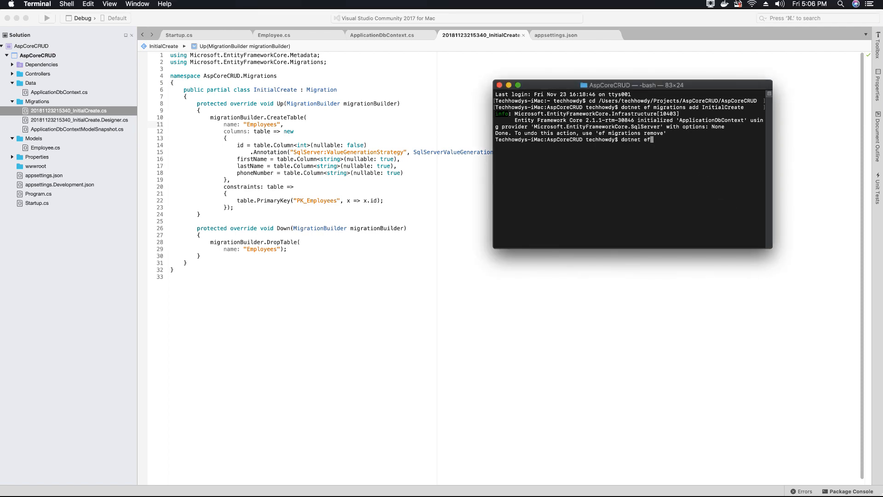
{"action": "type", "text": "database update"}
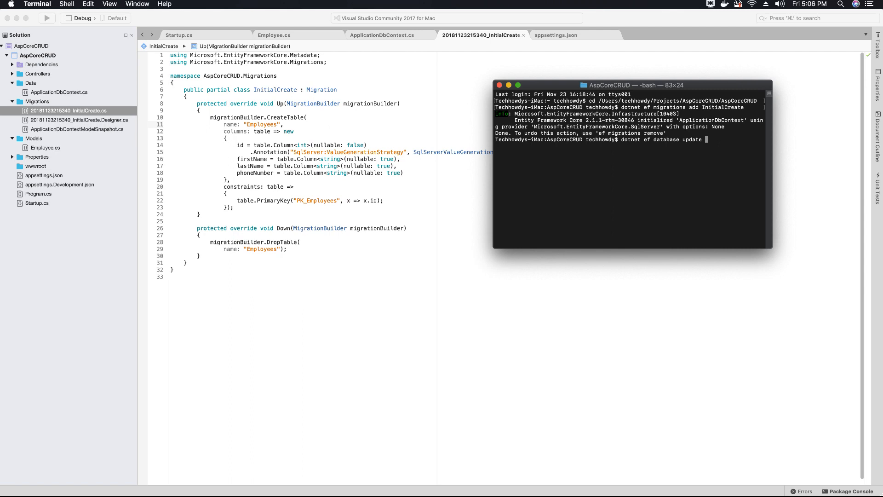
{"action": "mouse_move", "coordinate": [320, 119]}
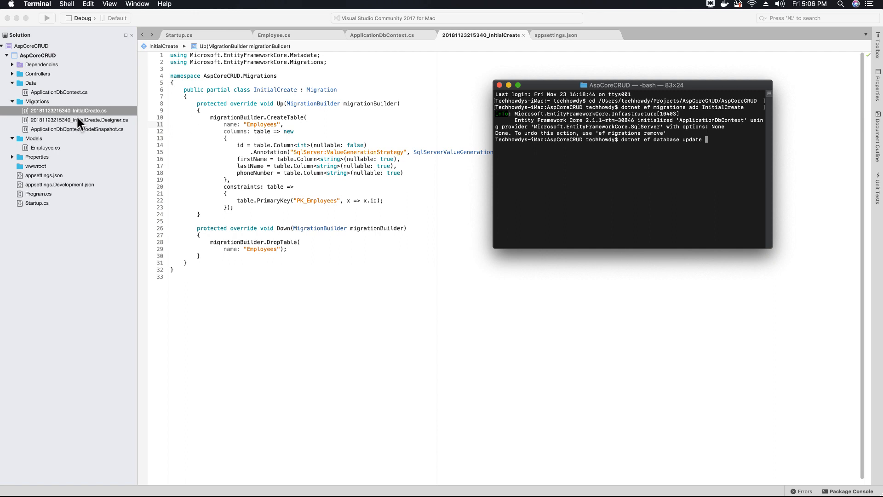
{"action": "mouse_move", "coordinate": [716, 141]}
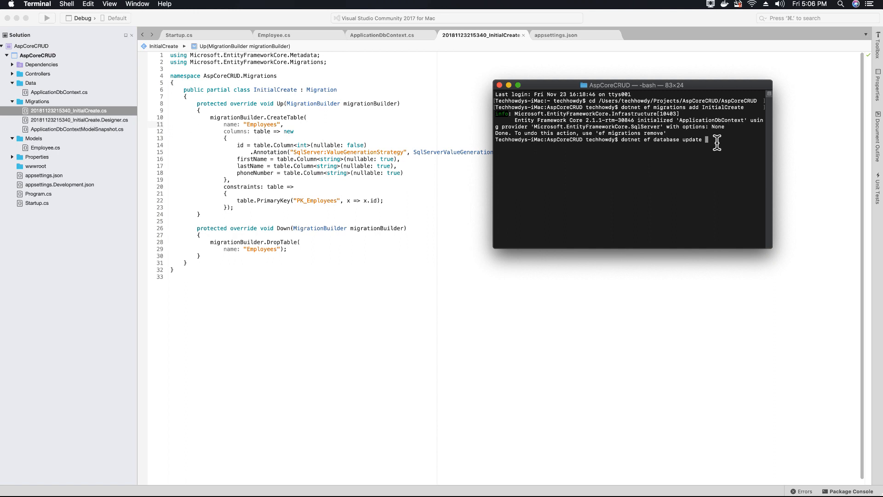
{"action": "type", "text": "Initial"}
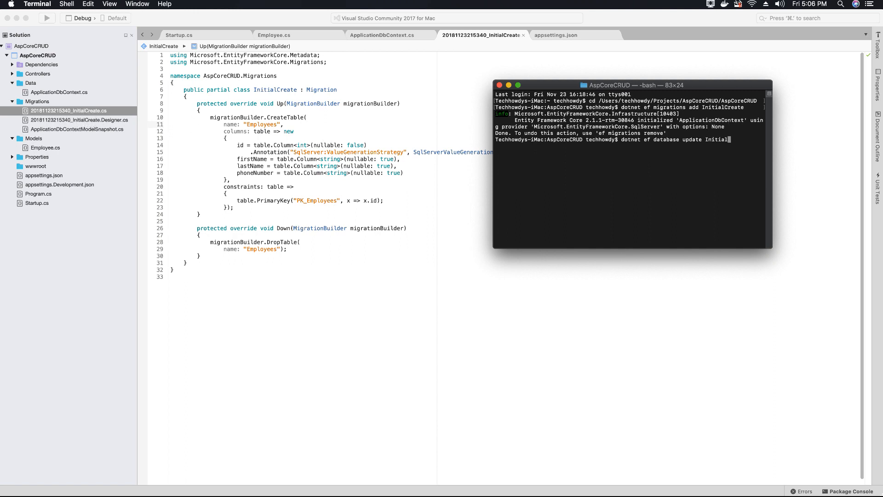
{"action": "type", "text": "Create"}
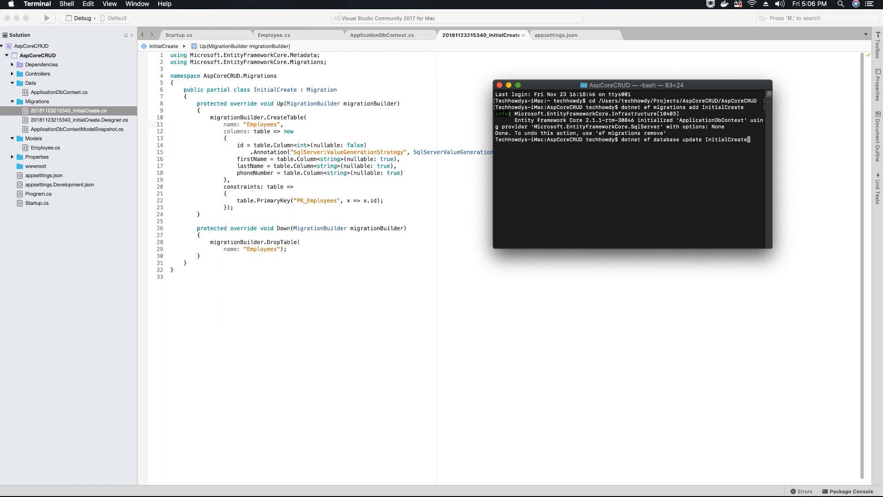
{"action": "mouse_move", "coordinate": [712, 142]}
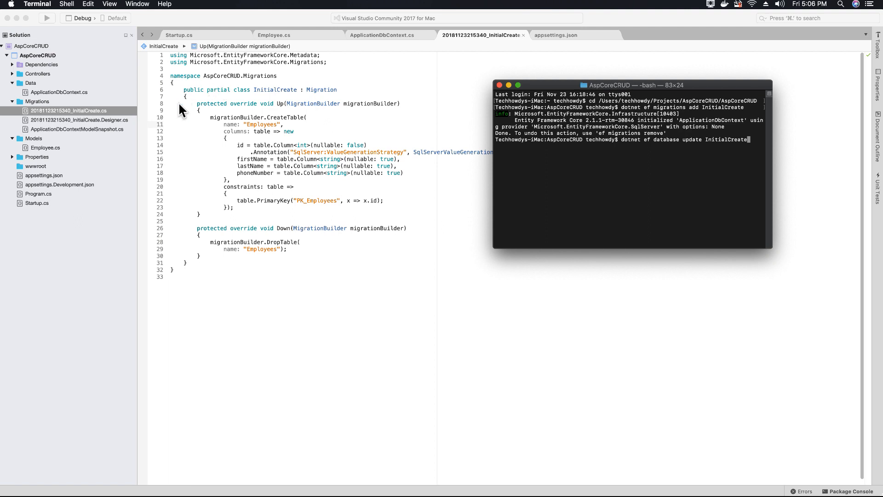
{"action": "mouse_move", "coordinate": [295, 182]}
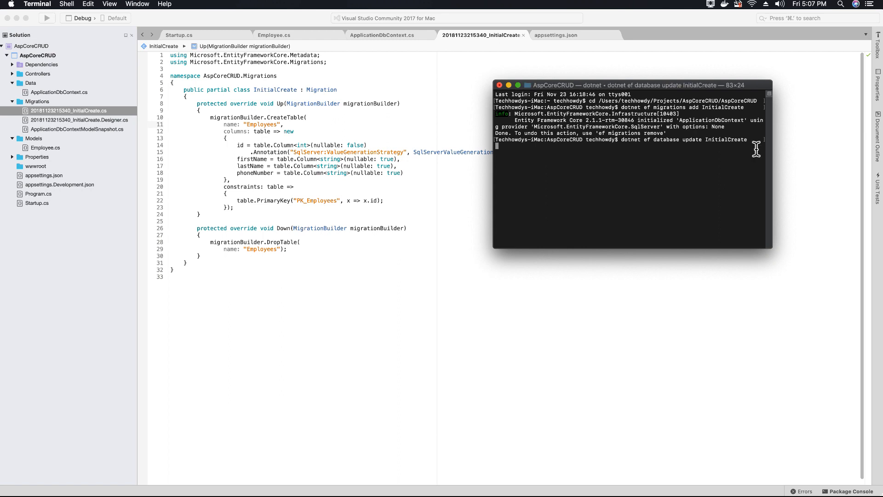
- Run the database update and highlight the created Employees table in the output
{"action": "key", "text": "Return"}
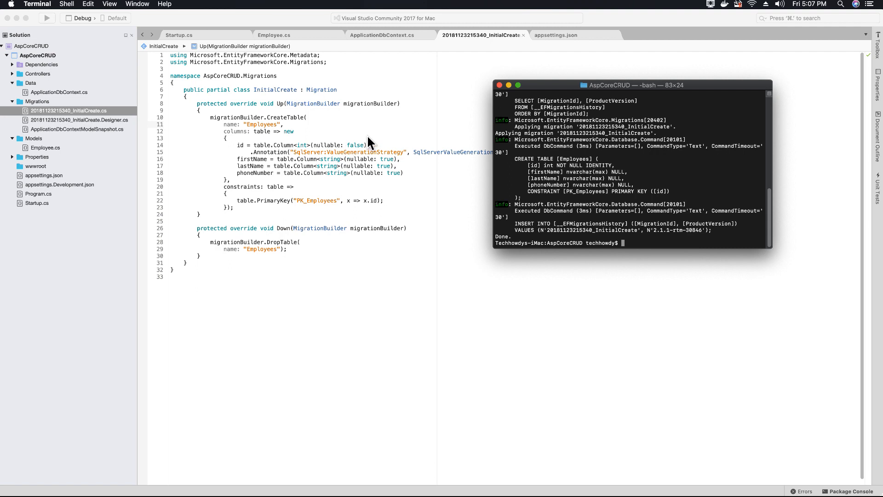
{"action": "double_click", "coordinate": [572, 158]}
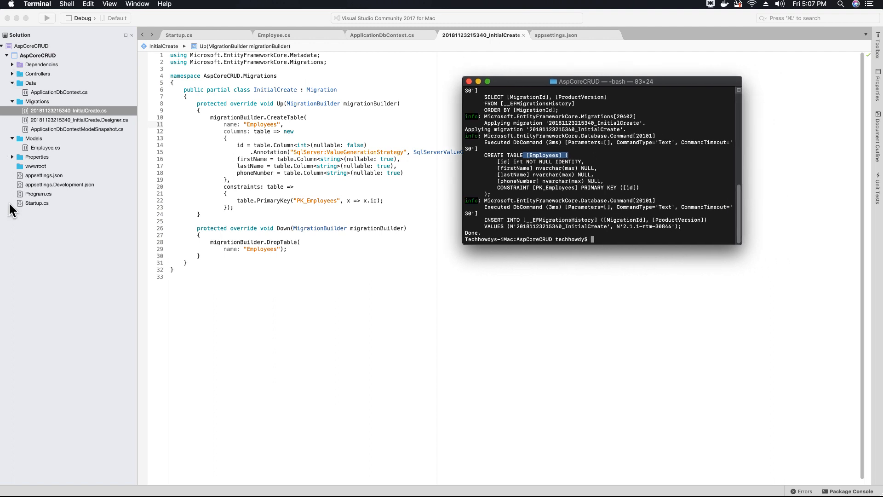
{"action": "mouse_move", "coordinate": [6, 190]}
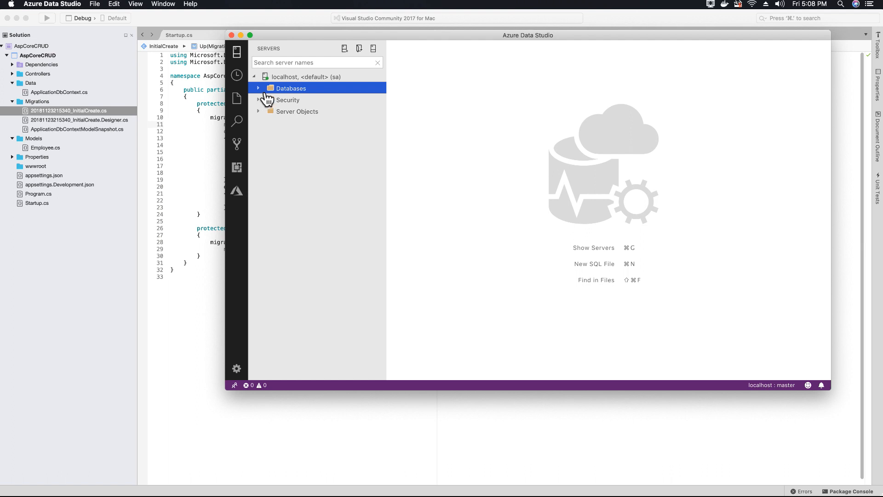
- Refresh the server's Databases list so AspCoreCRUDdb appears
{"action": "left_click", "coordinate": [258, 88]}
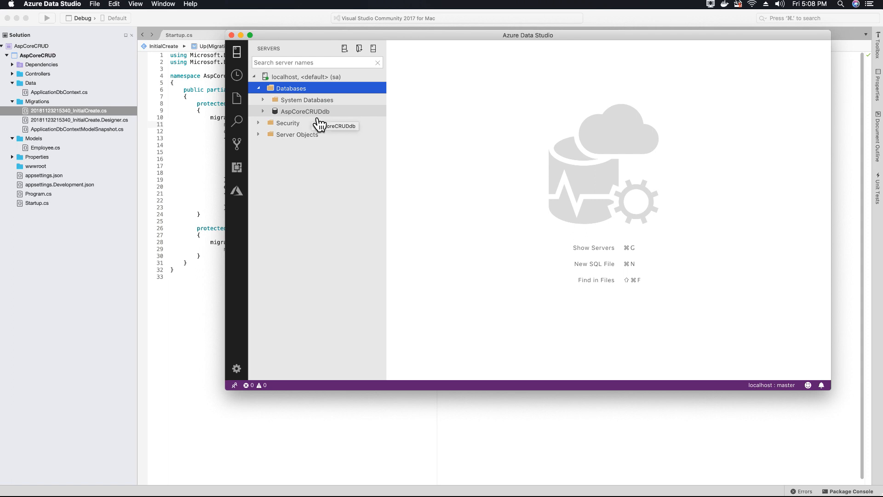
{"action": "right_click", "coordinate": [290, 88]}
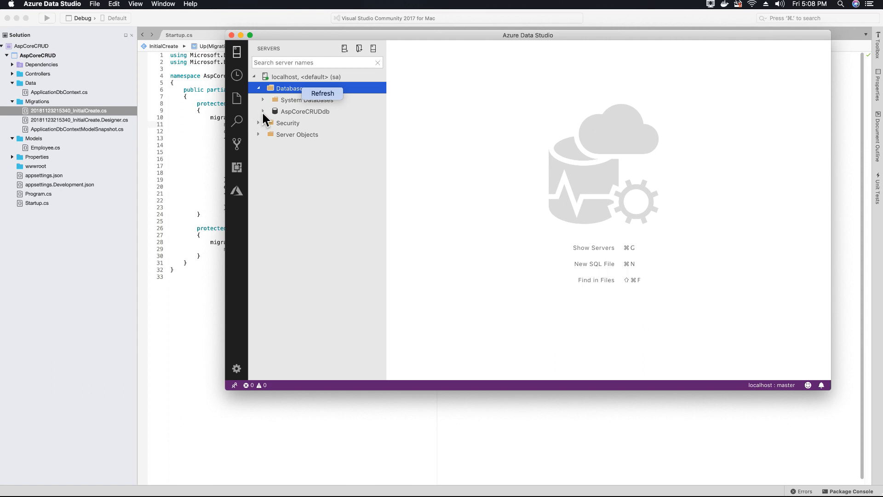
{"action": "left_click", "coordinate": [264, 112]}
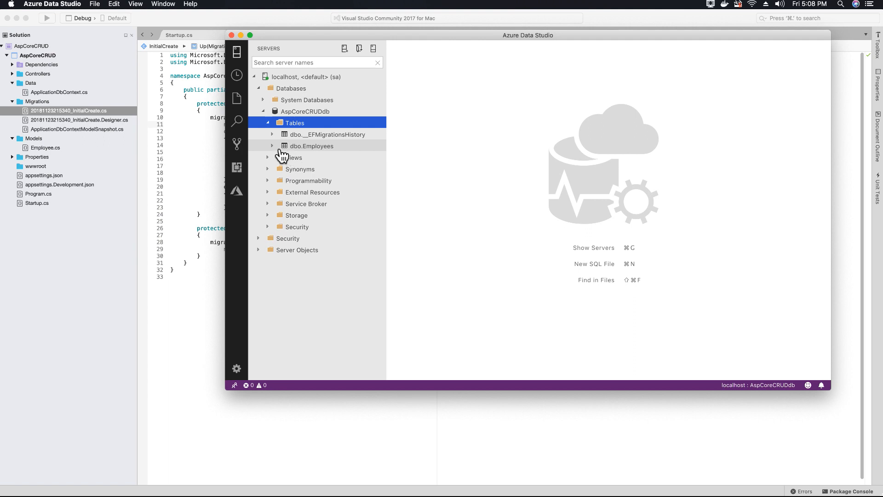
- Expand AspCoreCRUDdb > Tables > dbo.Employees to reveal its id, firstName, lastName, phoneNumber columns
{"action": "left_click", "coordinate": [272, 146]}
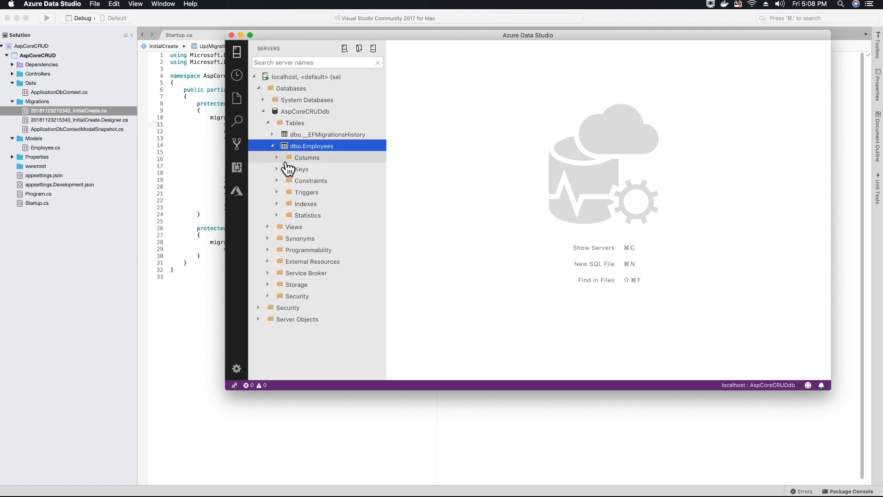
{"action": "left_click", "coordinate": [277, 157]}
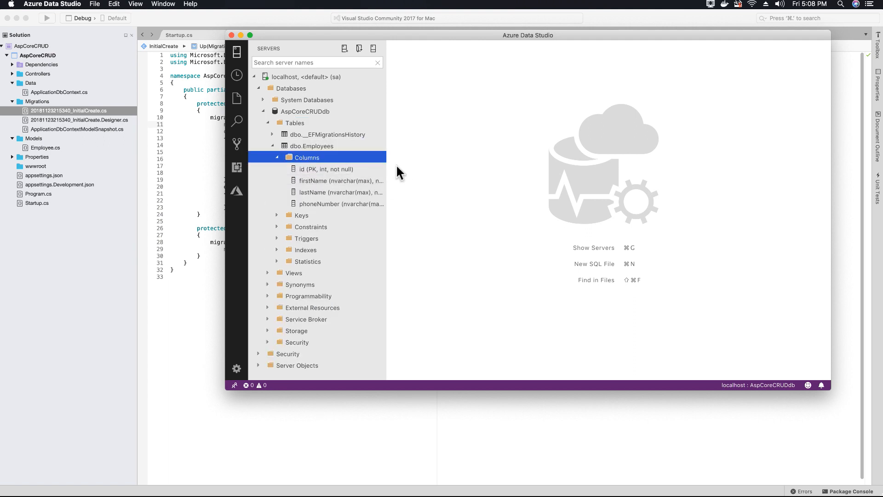
{"action": "left_click_drag", "start_coordinate": [386, 168], "coordinate": [432, 168]}
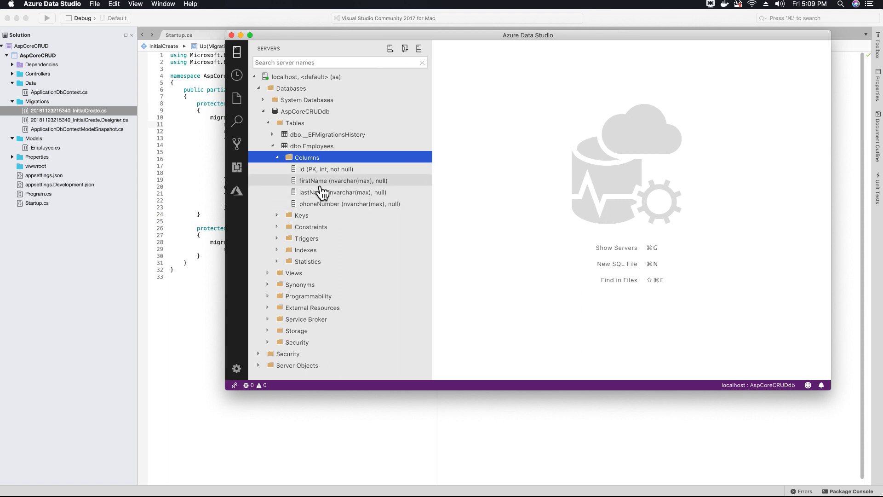
{"action": "mouse_move", "coordinate": [343, 190]}
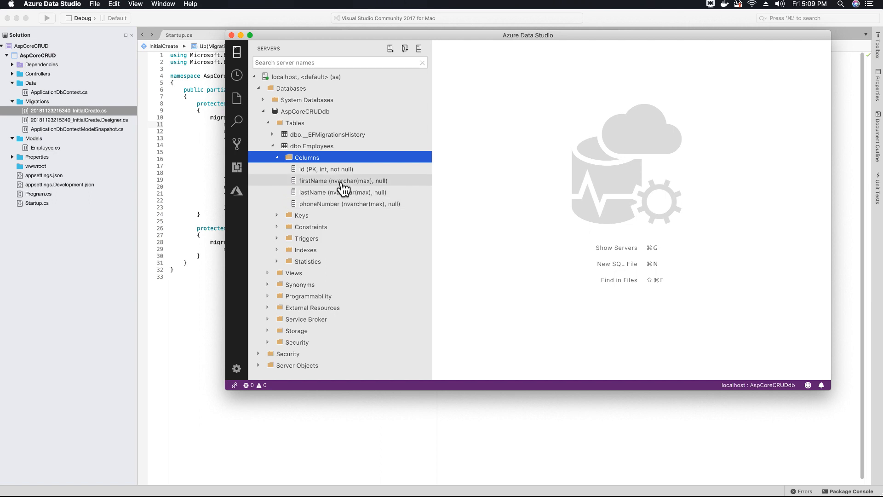
{"action": "left_click", "coordinate": [343, 180]}
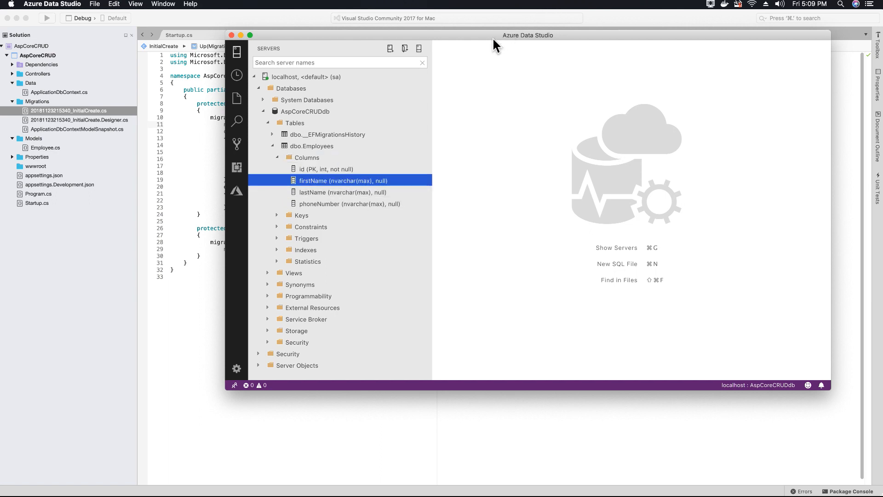
{"action": "mouse_move", "coordinate": [497, 50]}
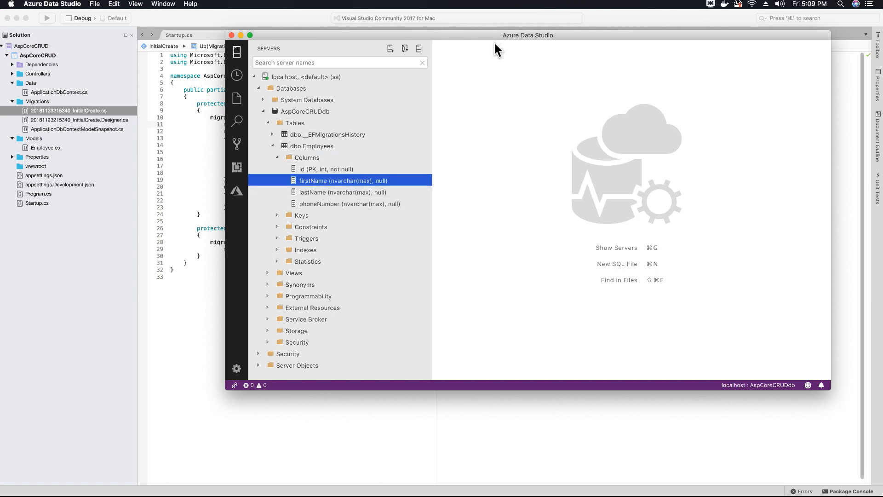
{"action": "mouse_move", "coordinate": [479, 46]}
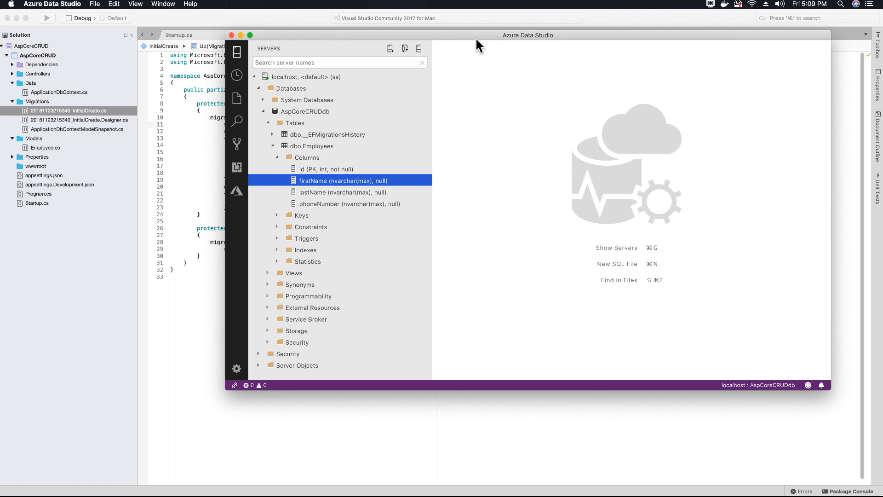
{"action": "mouse_move", "coordinate": [473, 45]}
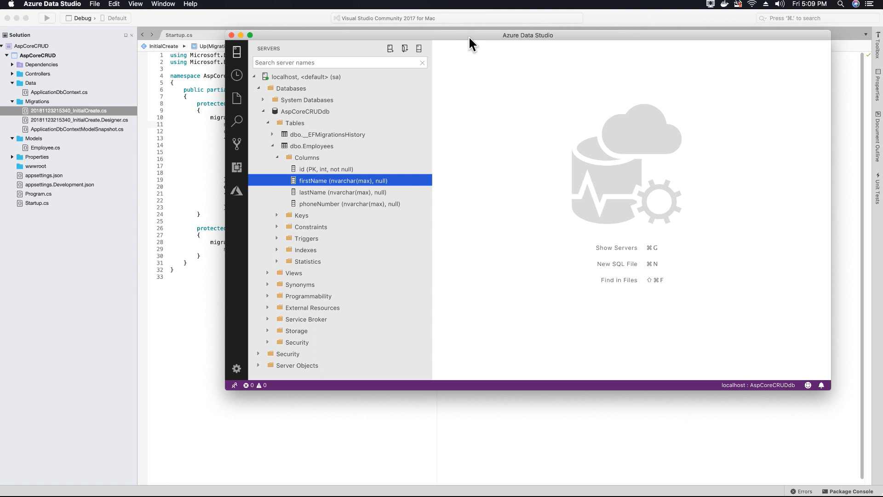
{"action": "mouse_move", "coordinate": [448, 44]}
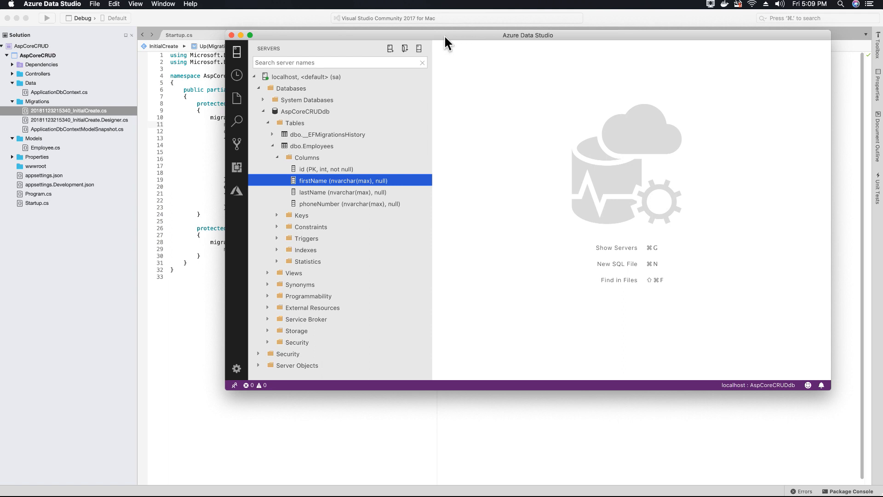
{"action": "mouse_move", "coordinate": [289, 51]}
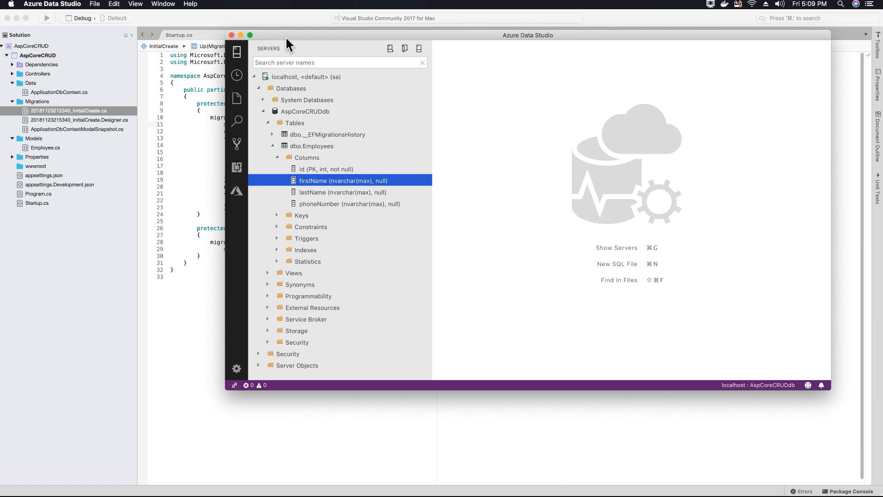
{"action": "mouse_move", "coordinate": [376, 167]}
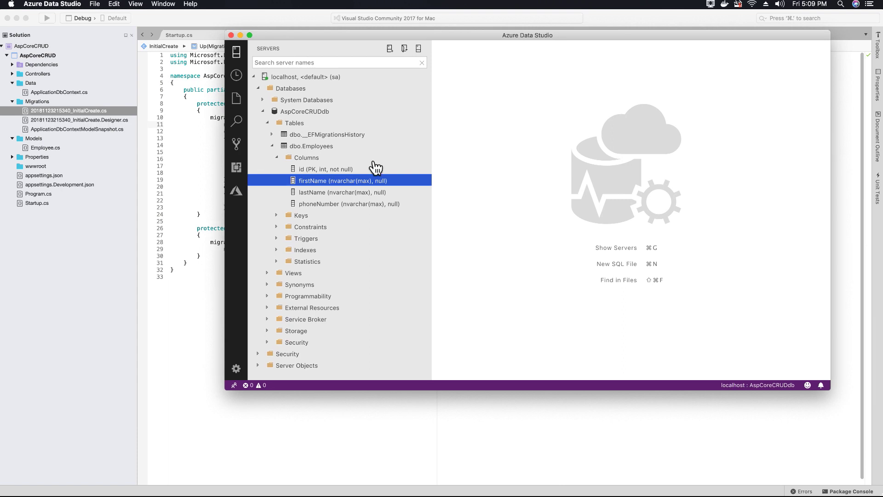
- Collapse the Employees columns and expand the dbo.__EFMigrationsHistory table
{"action": "left_click", "coordinate": [273, 157]}
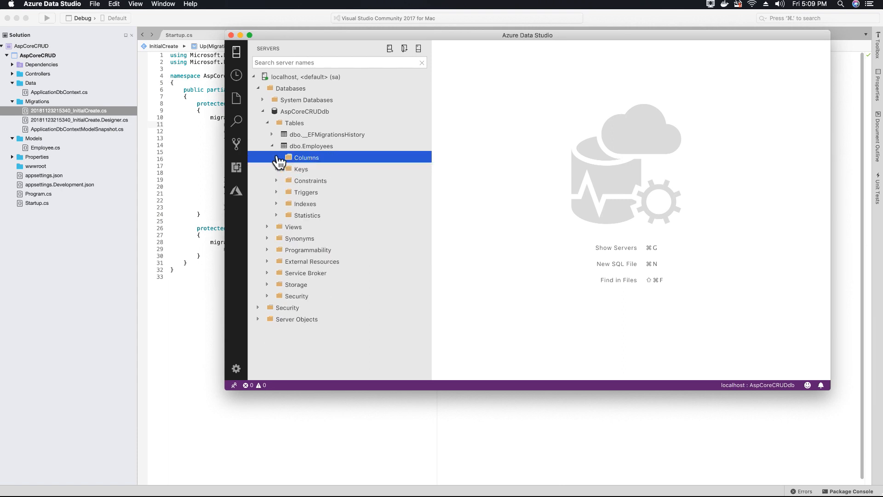
{"action": "left_click", "coordinate": [272, 146]}
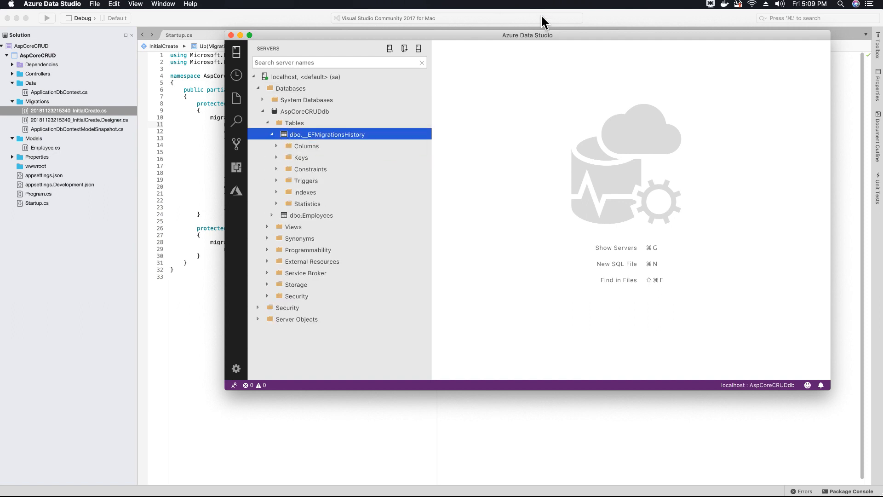
{"action": "mouse_move", "coordinate": [547, 47]}
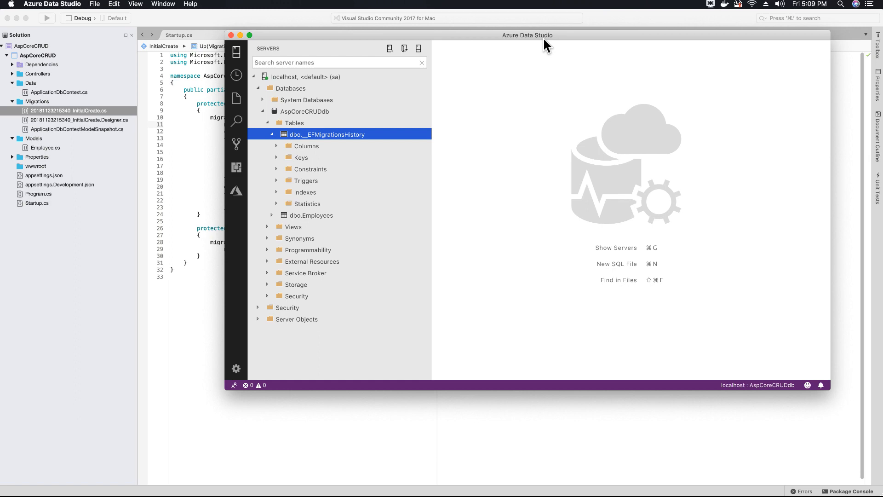
{"action": "mouse_move", "coordinate": [553, 60]}
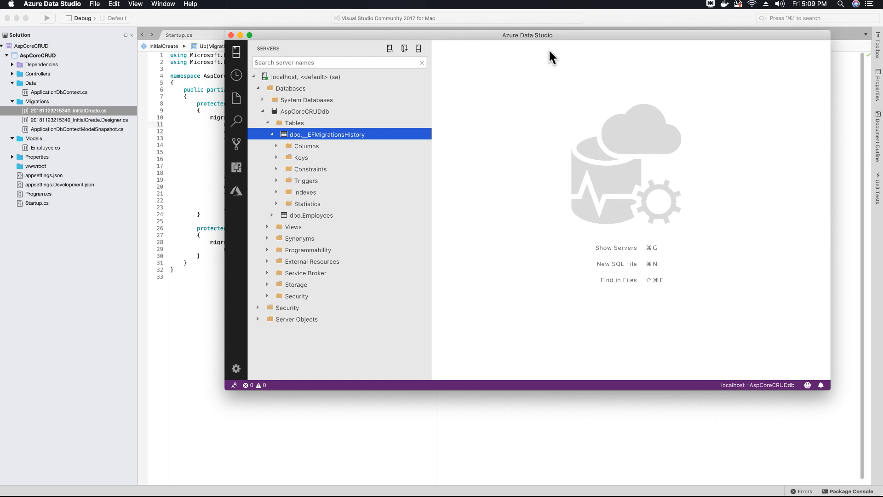